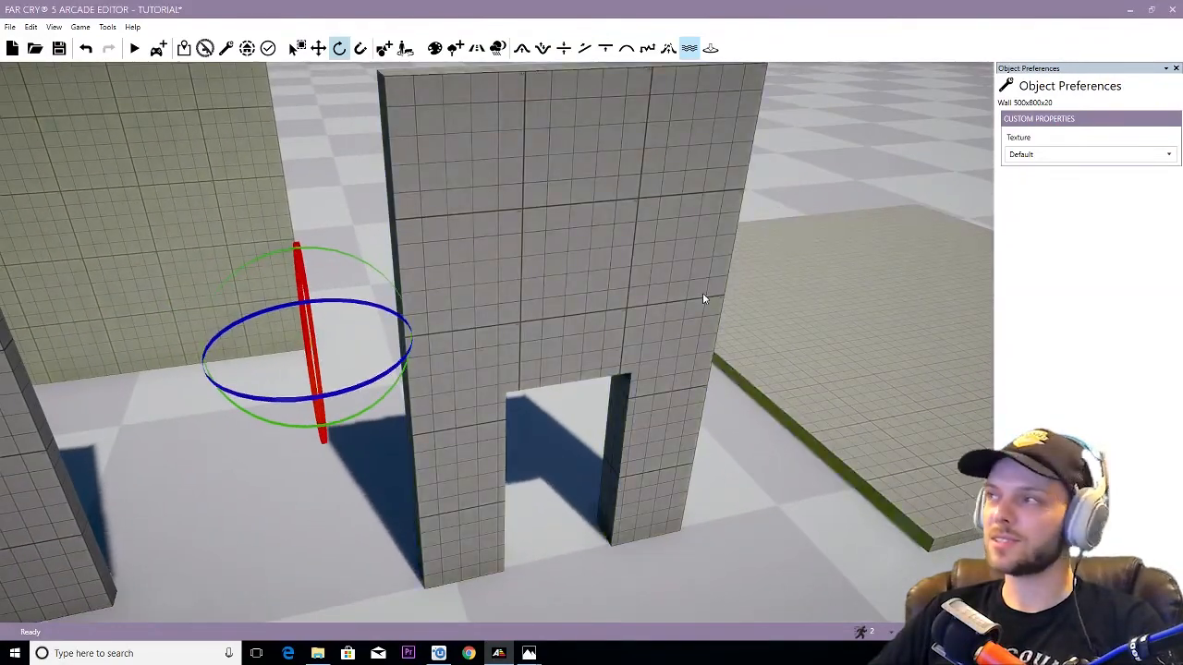
Step: Enable Use snap grid with a larger snap size and line up three wall panels in a row
left_click(297, 49)
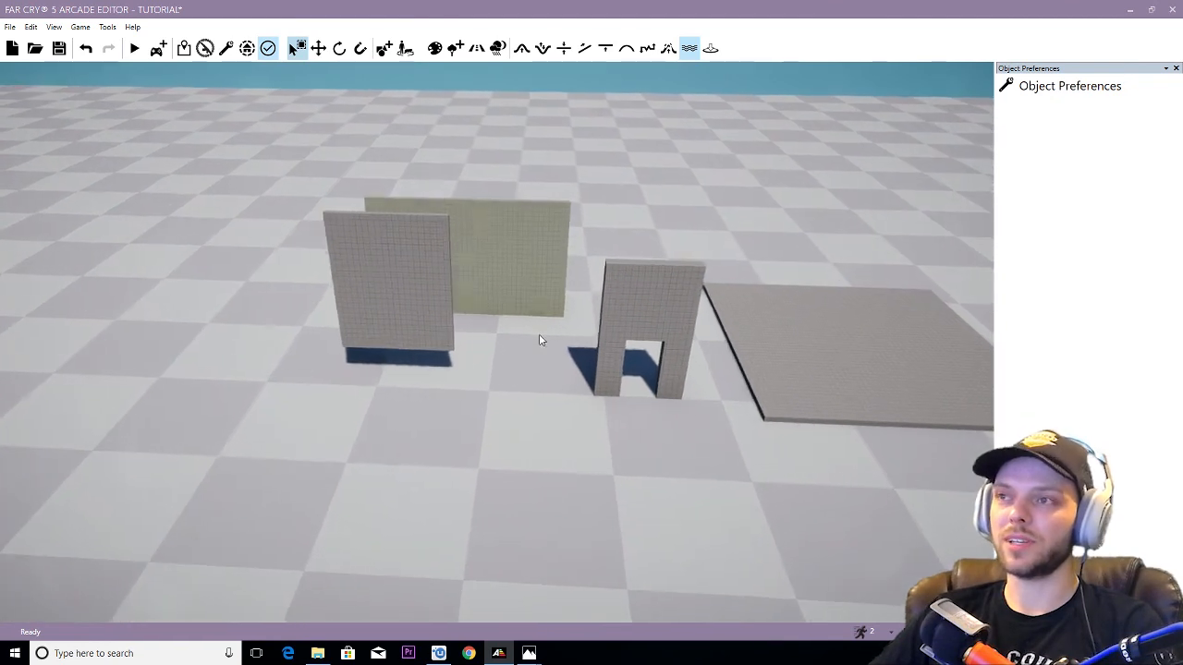
left_click(509, 268)
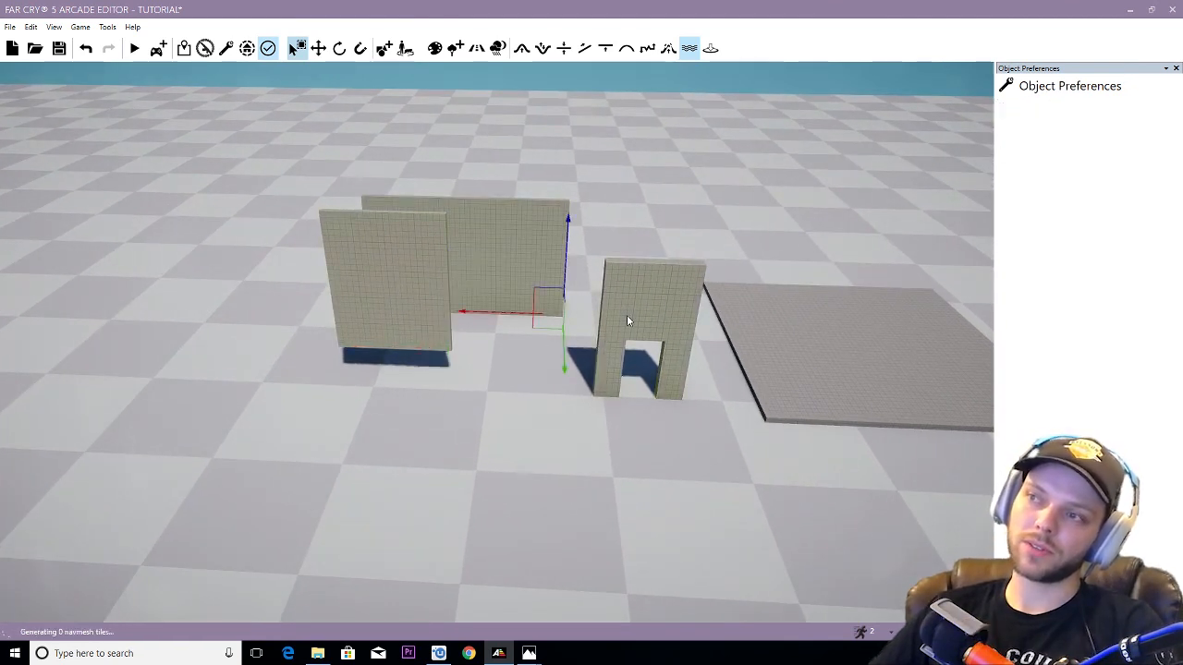
left_click(388, 278)
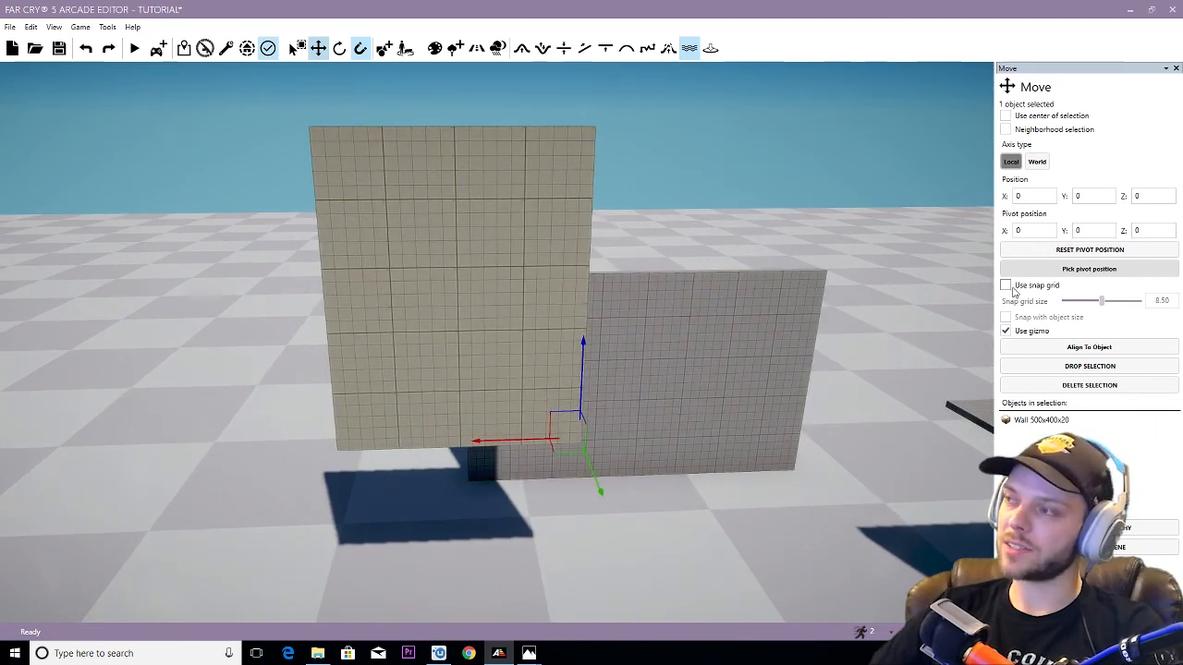
left_click(1005, 284)
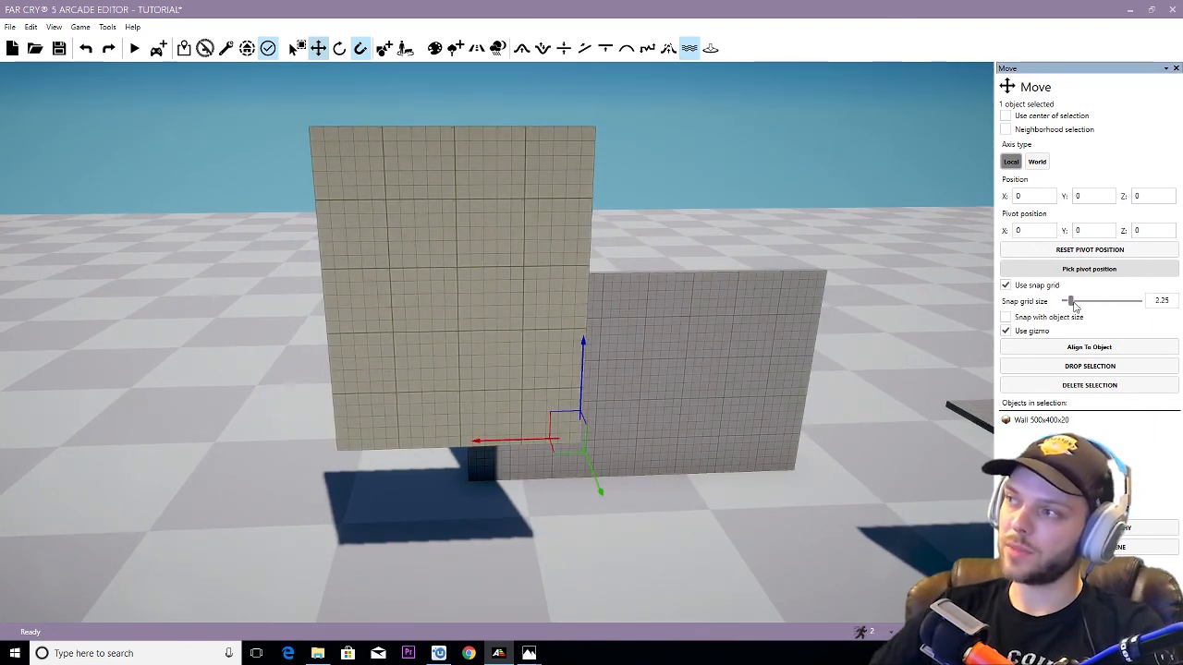
left_click_drag(1070, 300, 1087, 300)
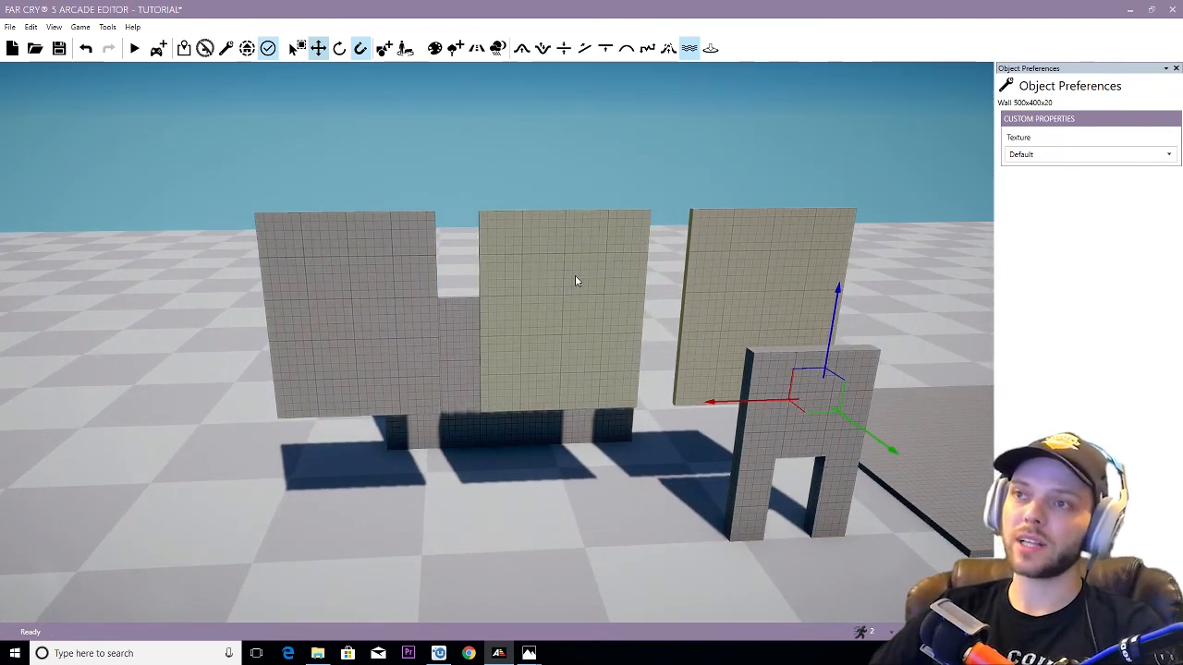
left_click(338, 48)
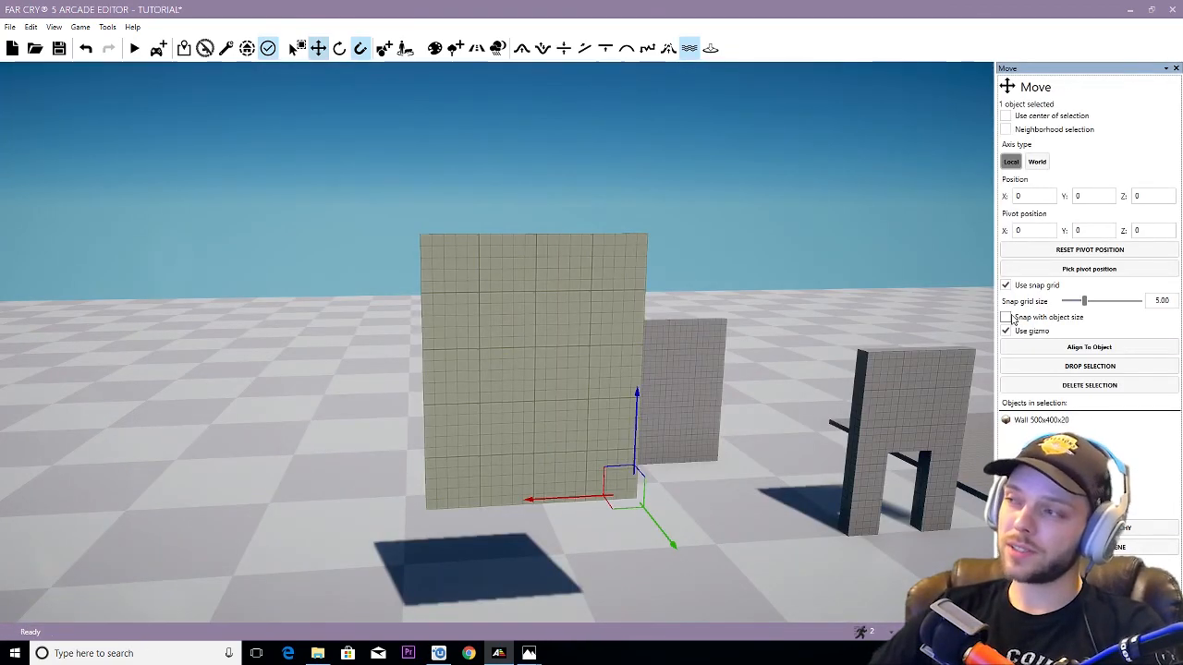
Step: Tick Snap with object size so wall panels butt edge to edge when moved
left_click(1006, 318)
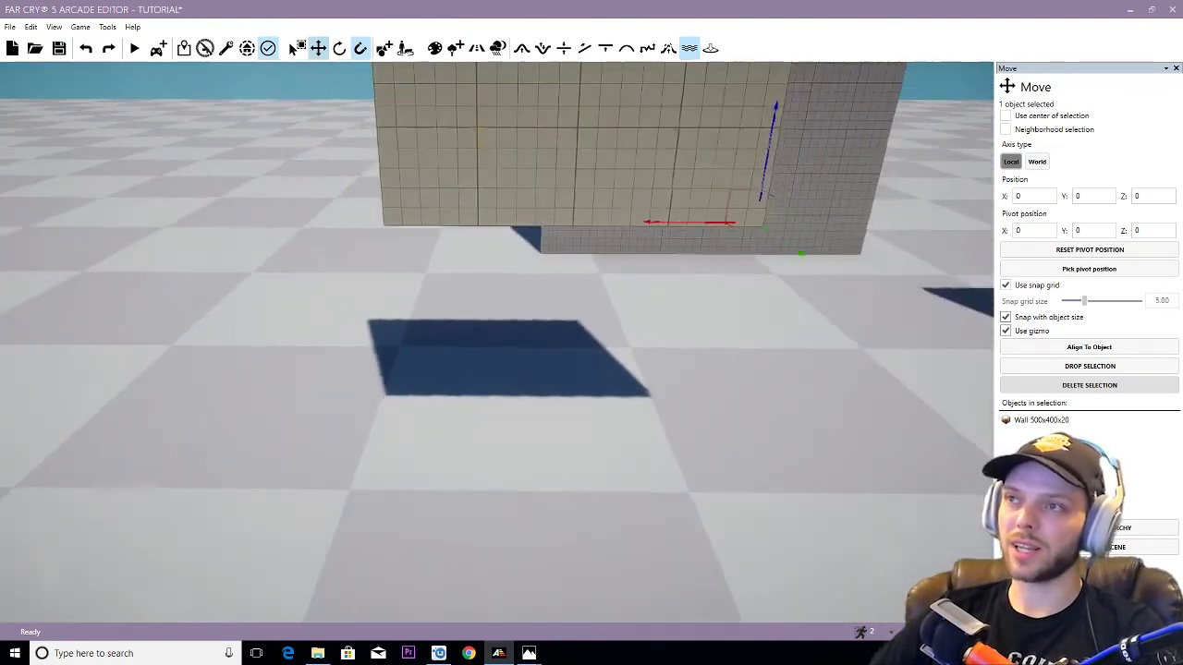
Step: Enable Use snap angle with a chosen angle and Ctrl-select two wall panels together
left_click(338, 48)
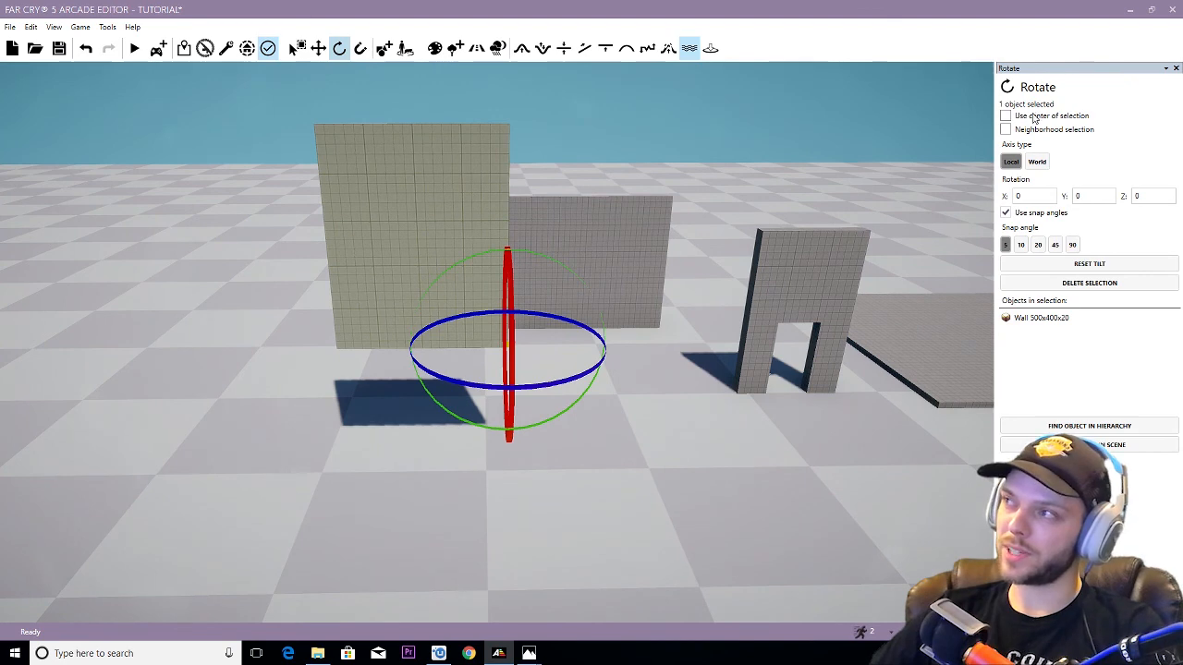
mouse_move(936, 198)
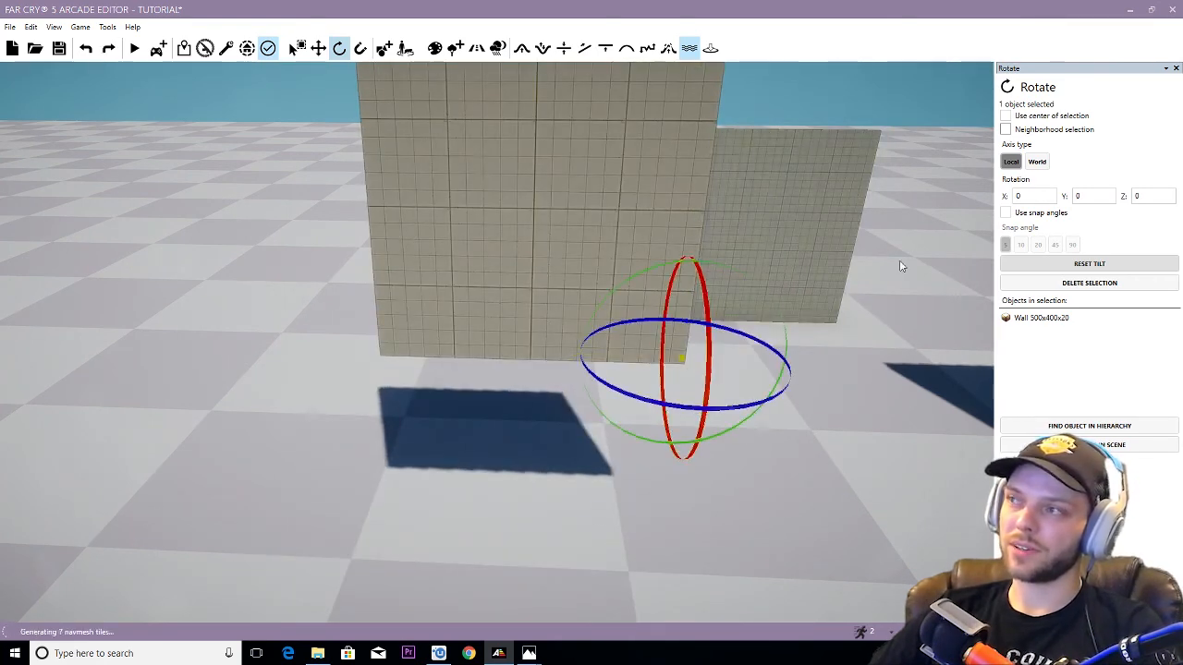
left_click(1005, 213)
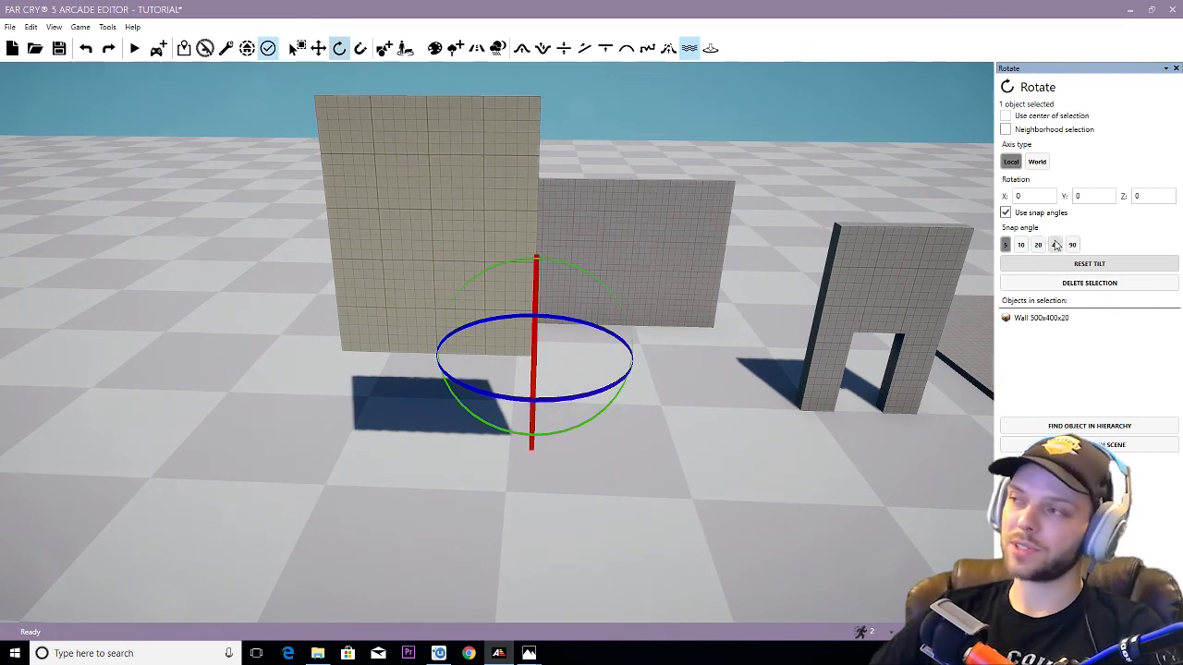
left_click(317, 48)
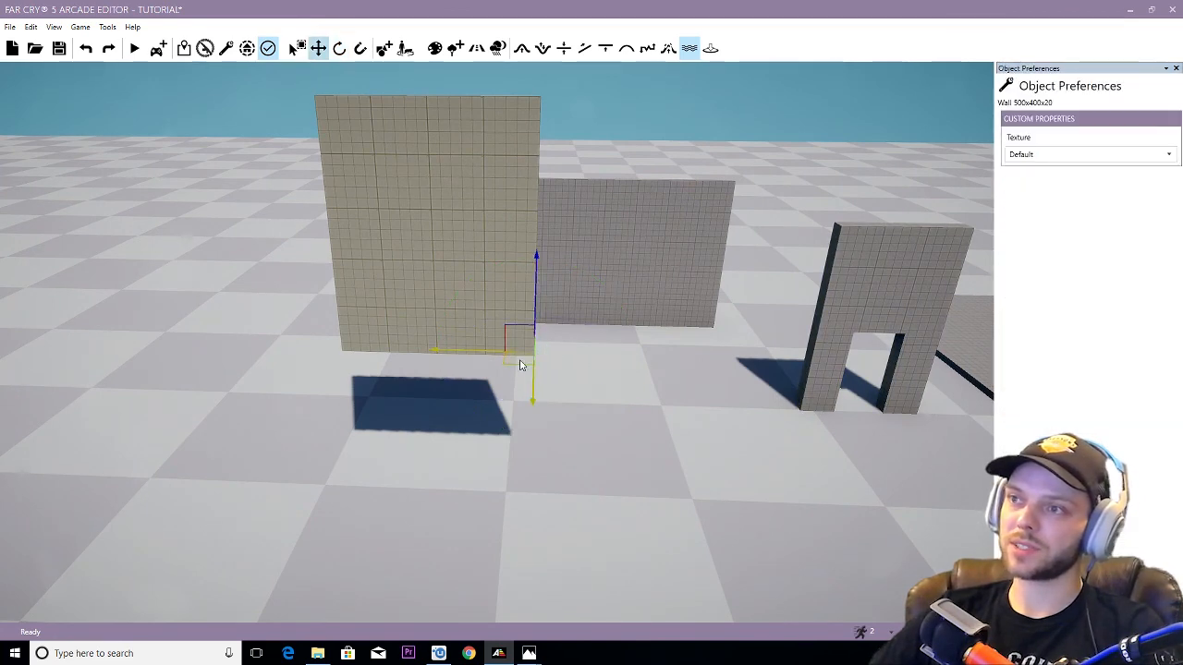
left_click(340, 48)
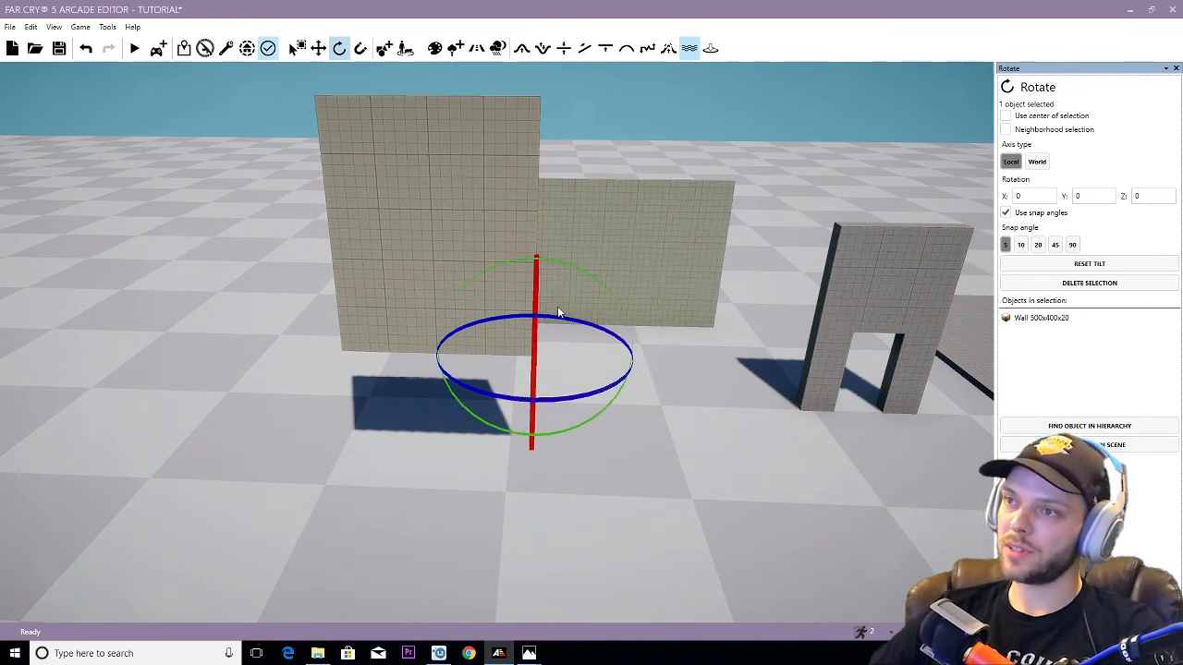
left_click(1054, 244)
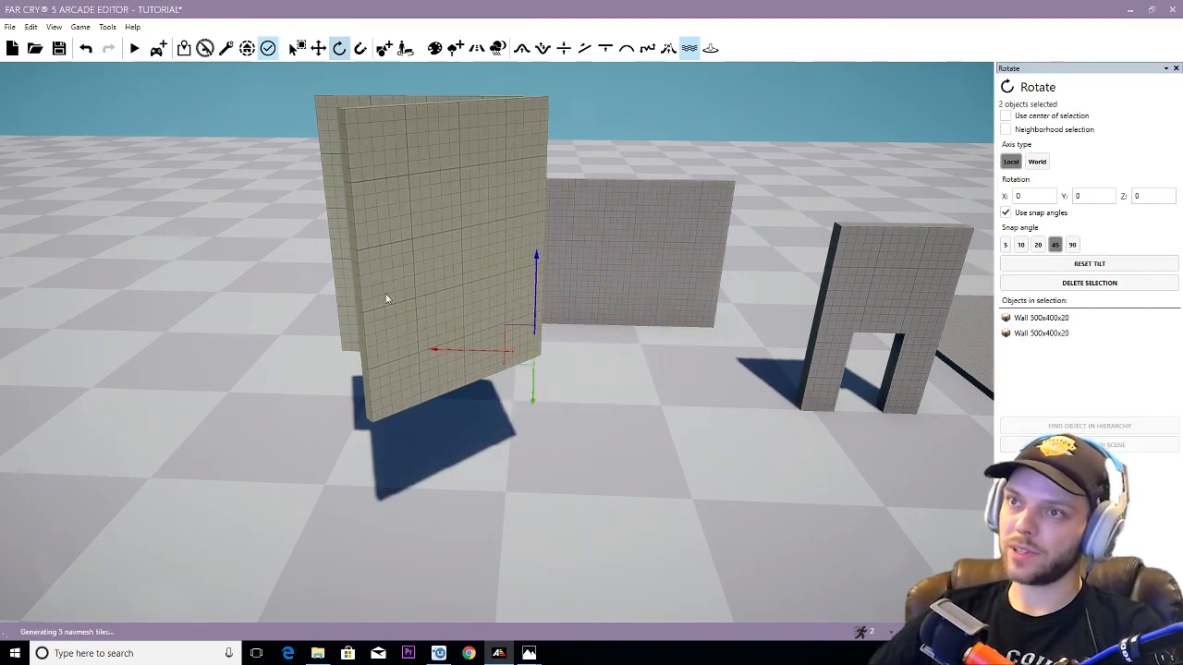
left_click(318, 48)
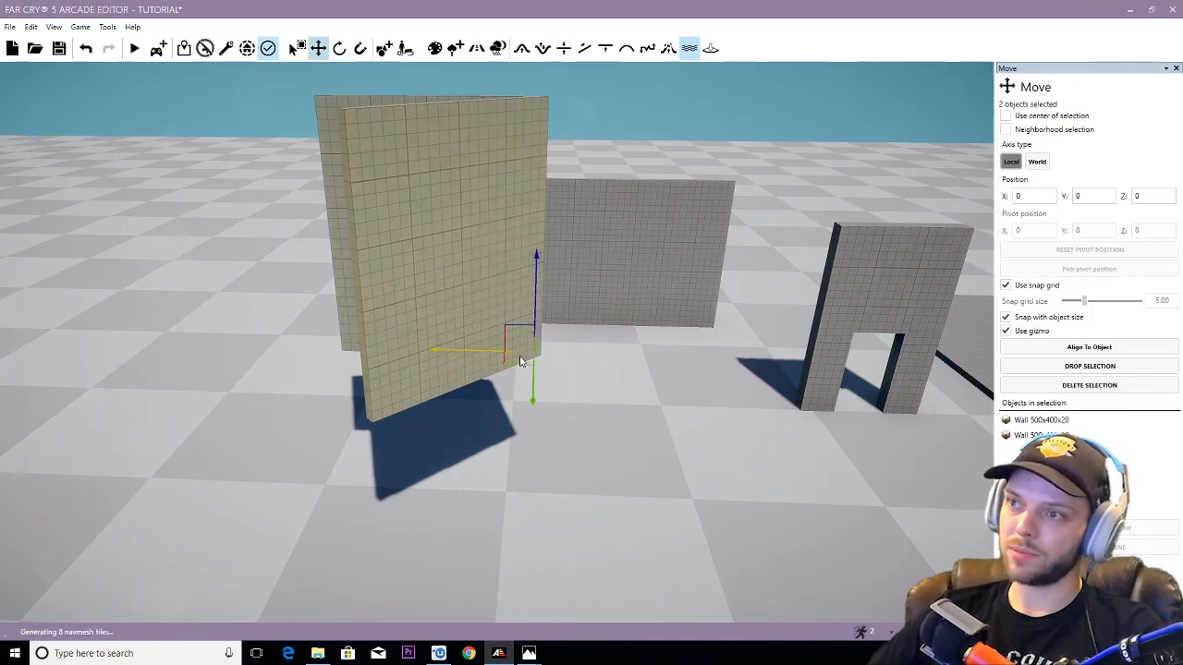
left_click(340, 48)
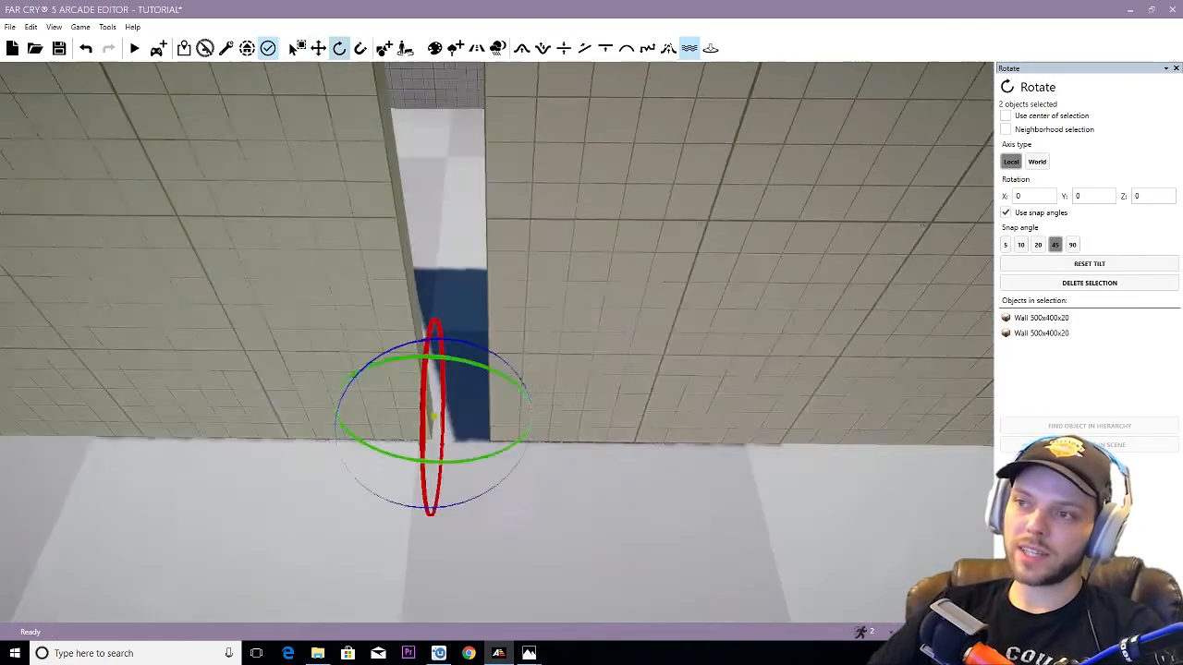
Step: Rotate the selected wall pair about the centre of selection from a top view
left_click(318, 48)
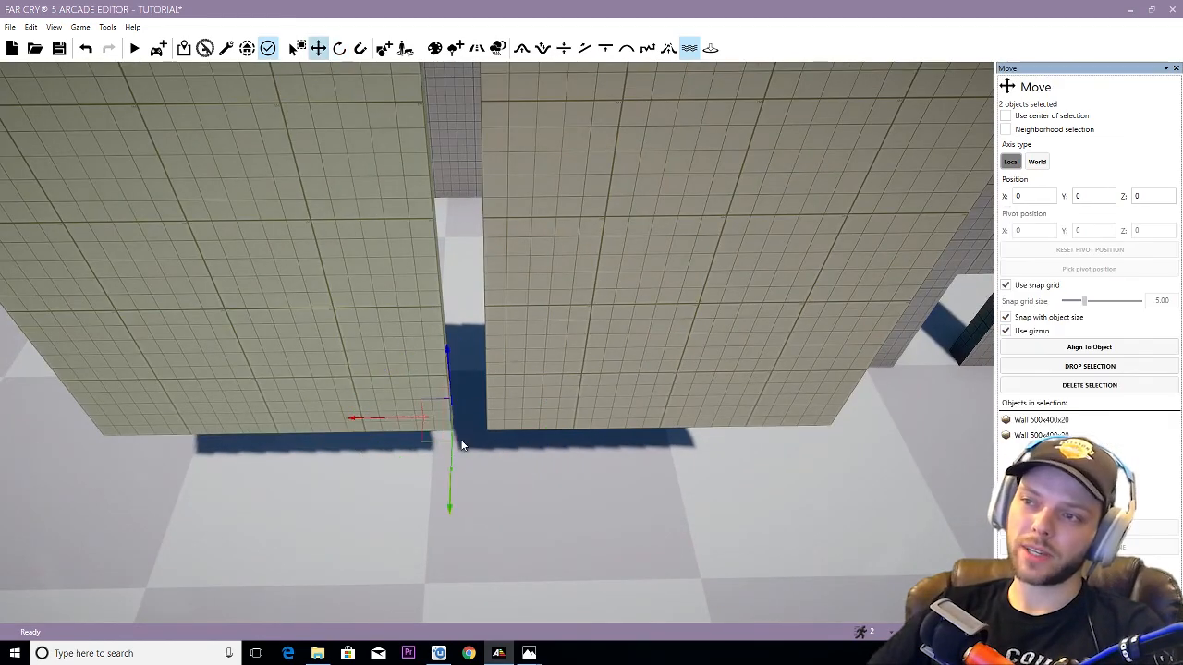
left_click(338, 48)
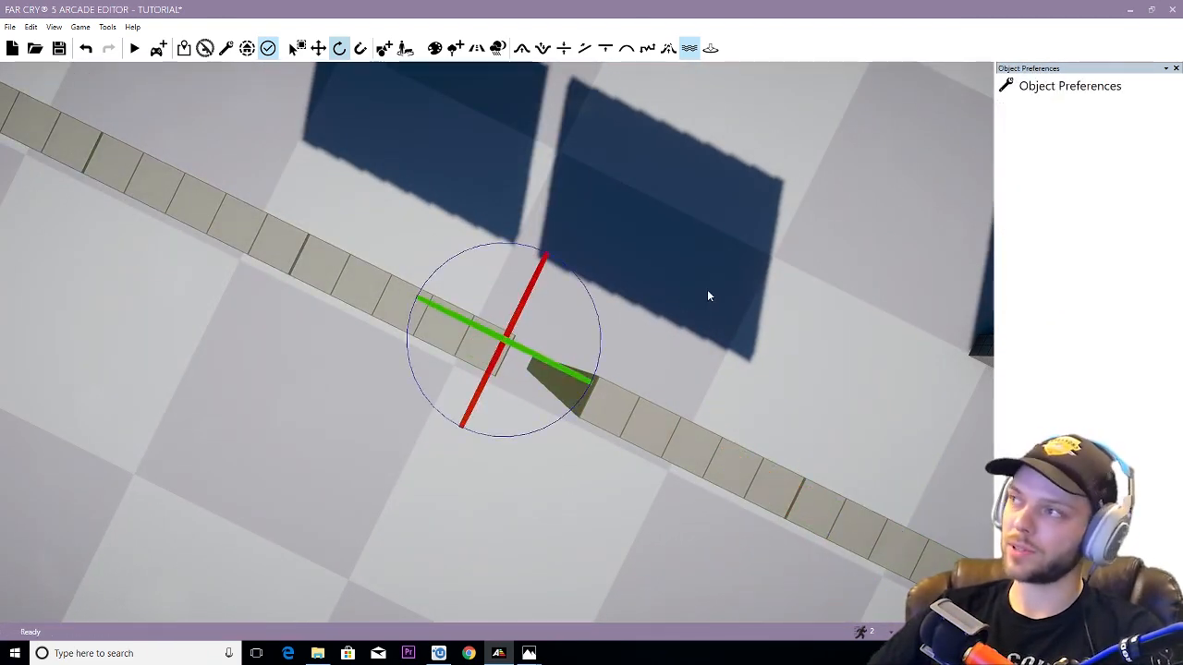
left_click(341, 48)
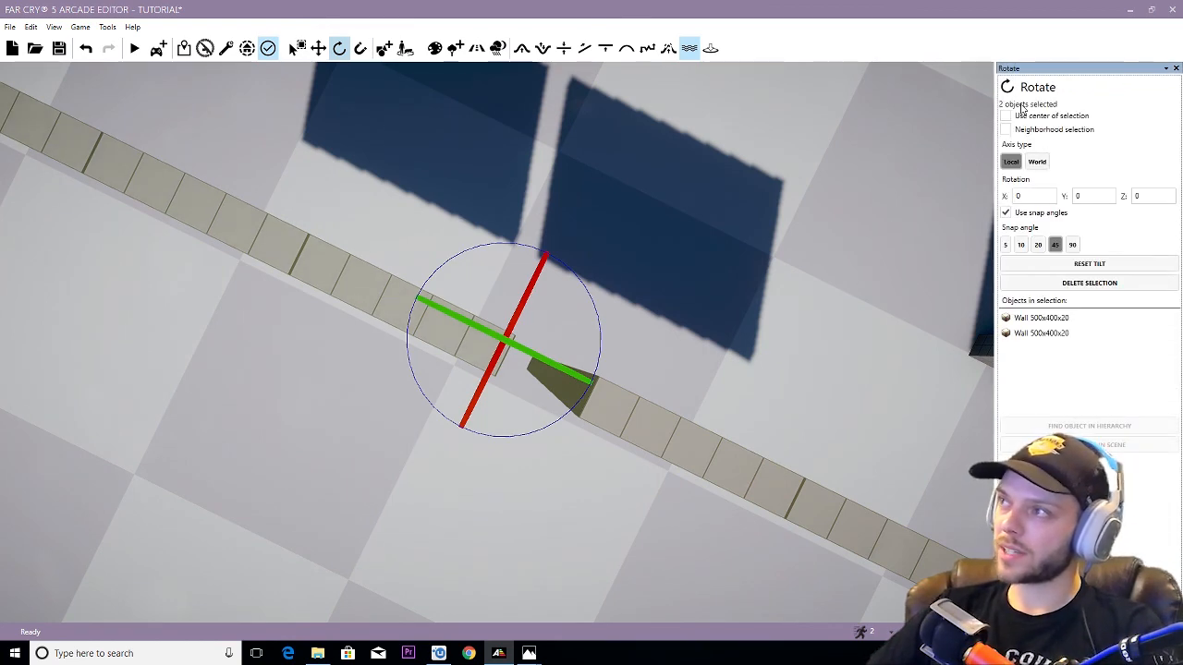
left_click(1006, 114)
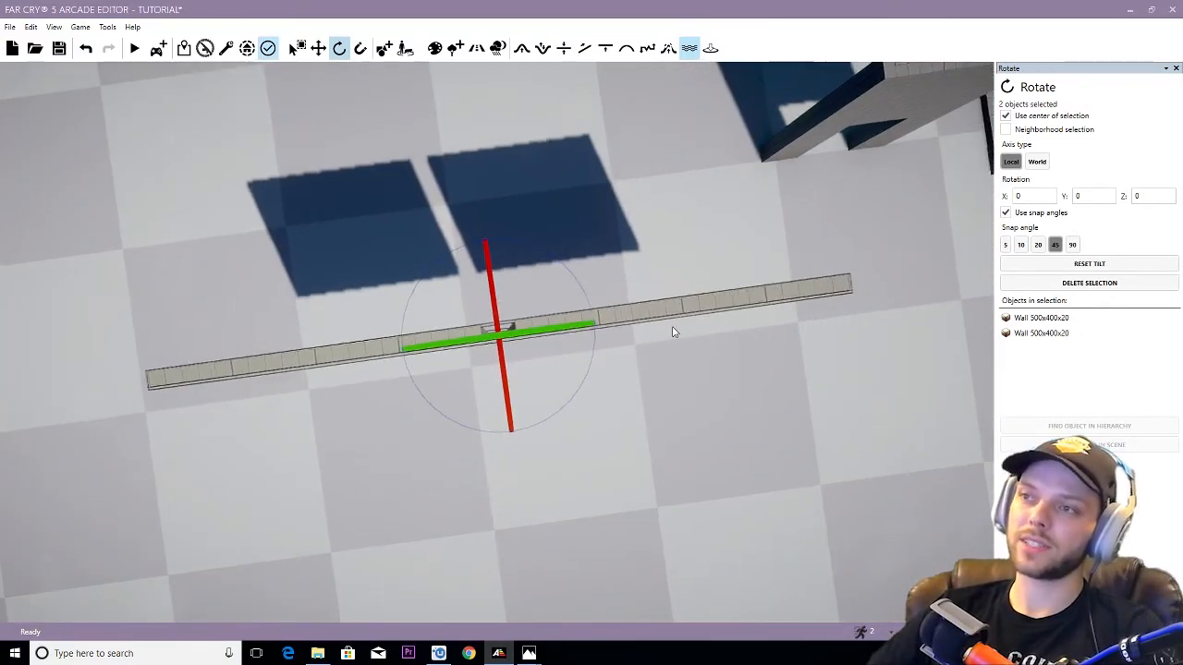
Step: Duplicate the rotated pair and turn it again so the four panels form crossing lines
left_click(318, 48)
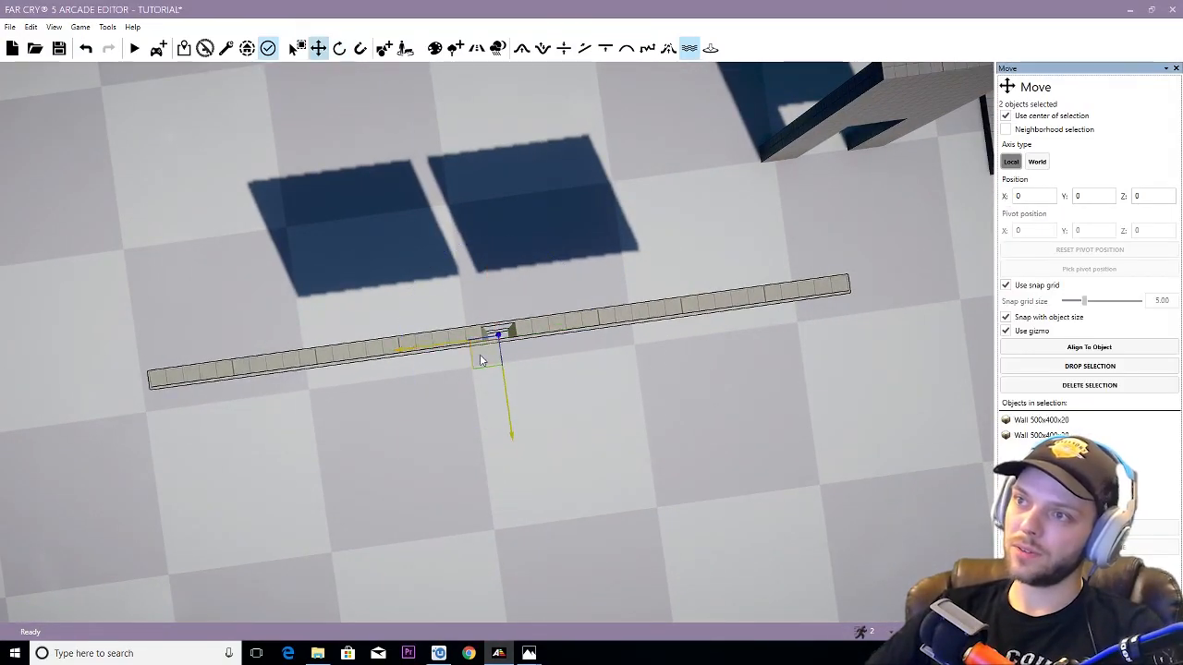
left_click(340, 48)
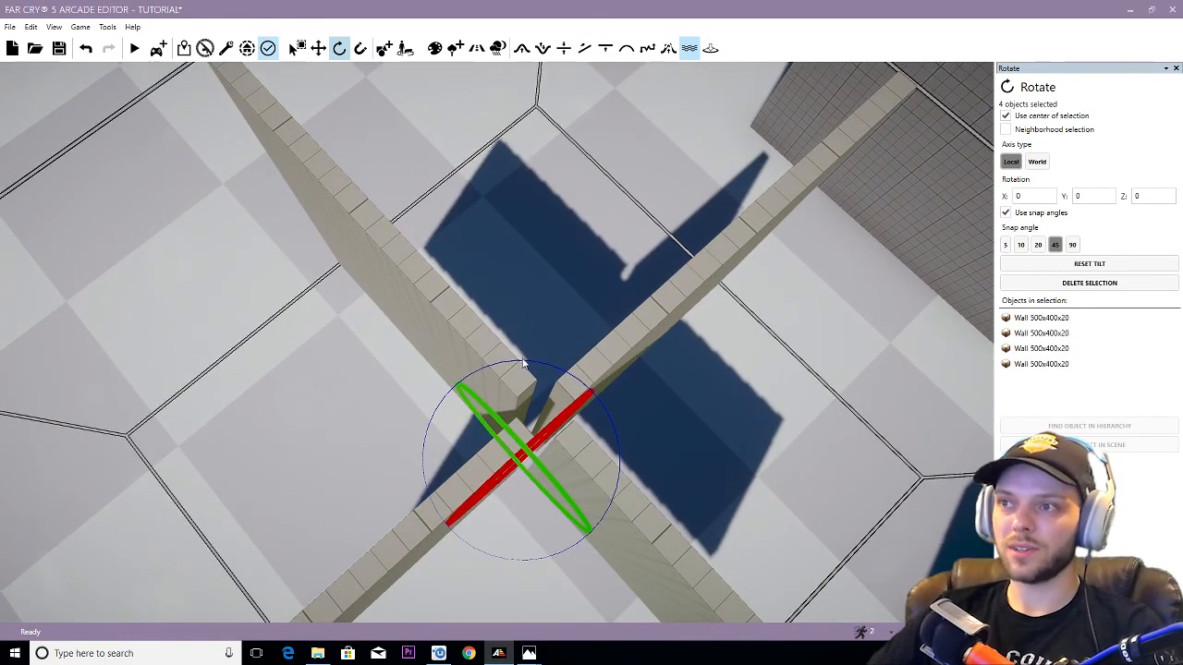
left_click(318, 48)
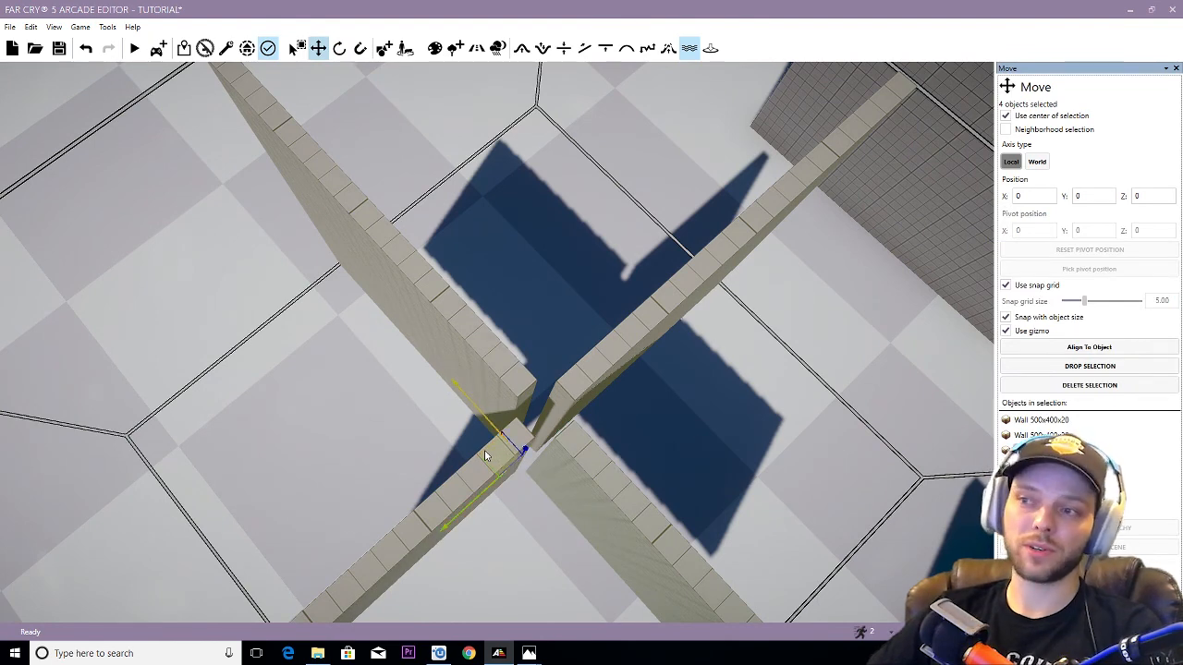
left_click(338, 48)
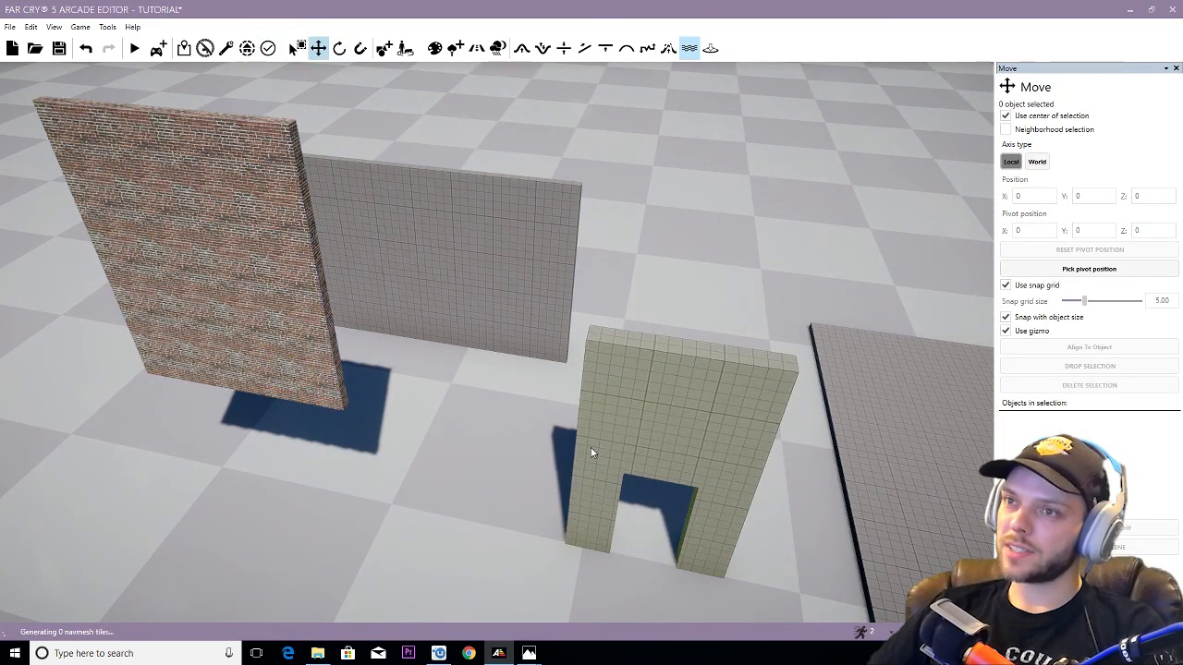
Step: Apply the Brick_Simple_01 texture to the doorway piece and a grey wall panel
left_click(666, 435)
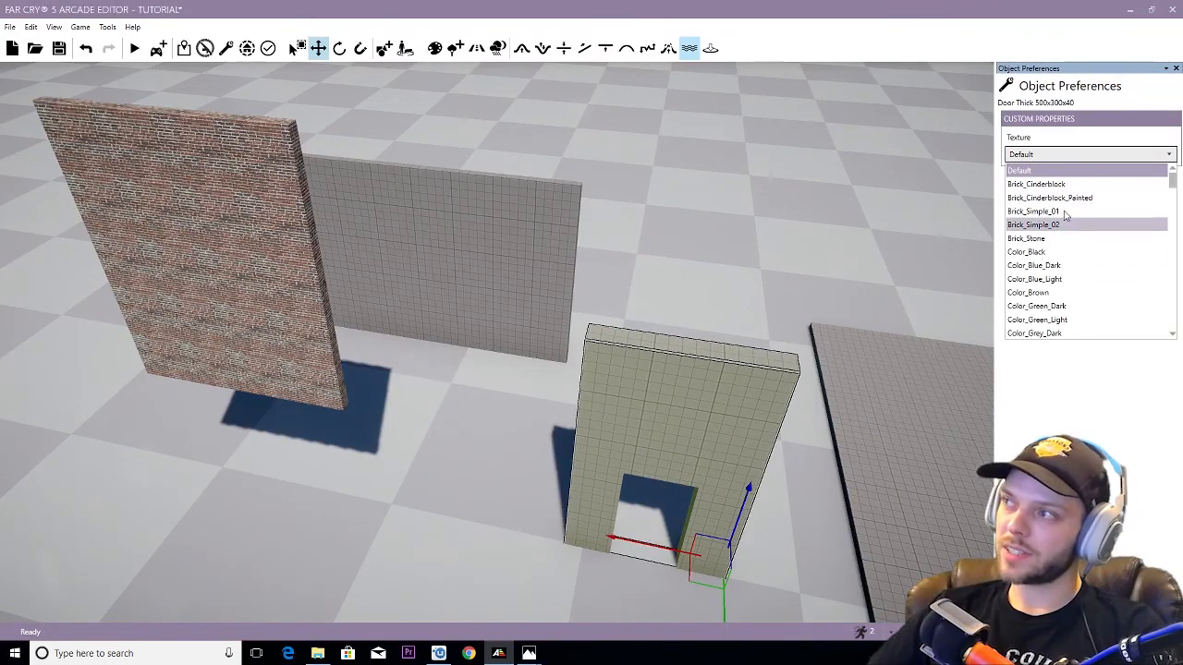
left_click(1035, 211)
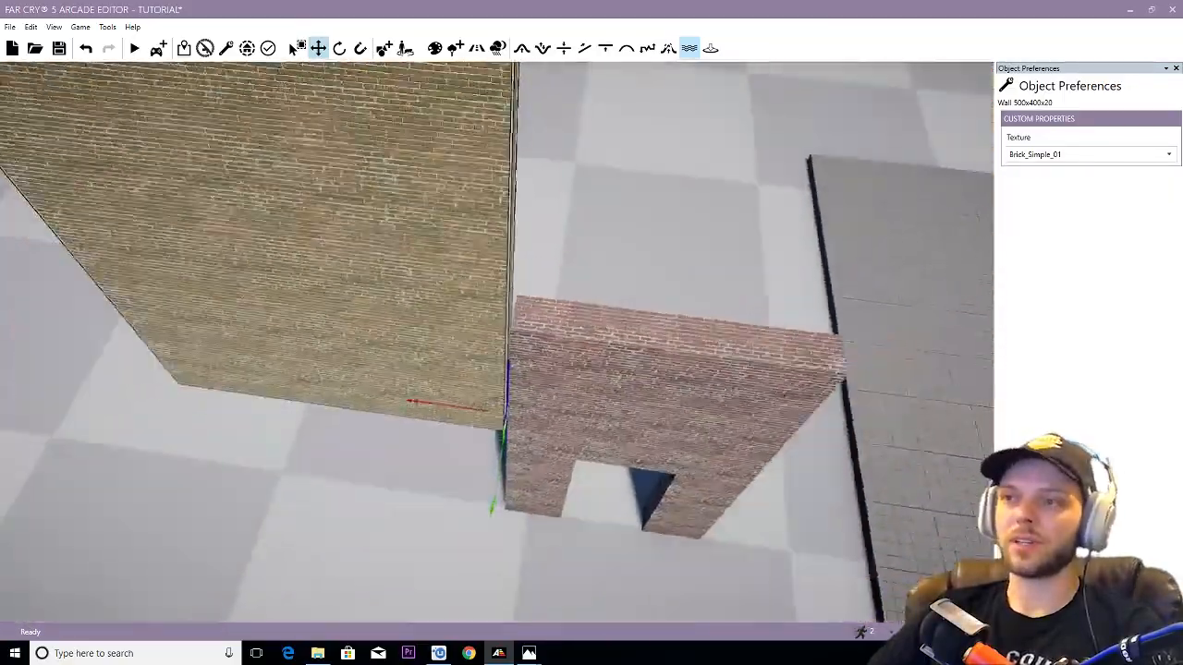
left_click(318, 48)
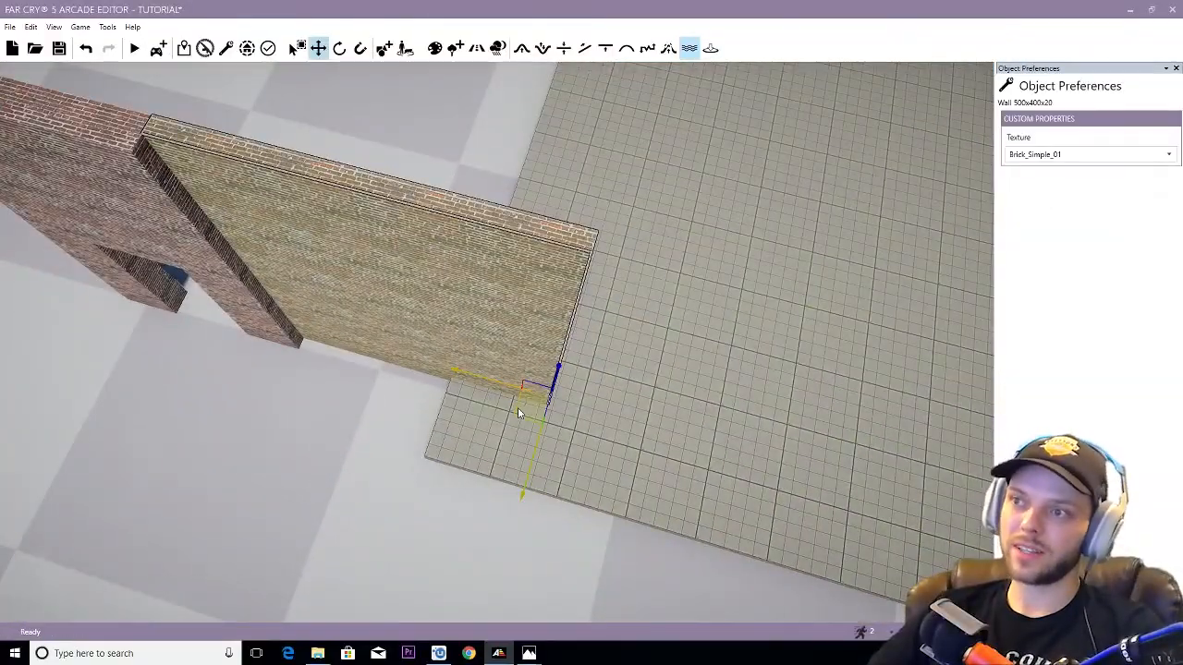
Step: Rotate the flat-lying brick walls 90° so they stand upright
left_click(340, 48)
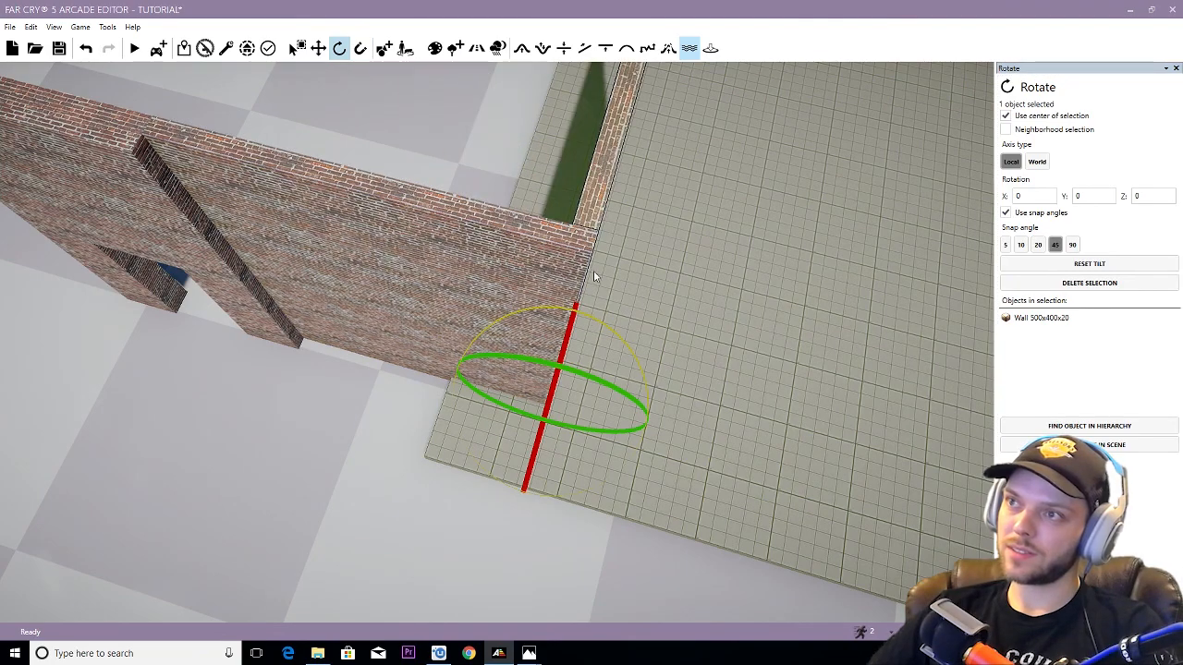
left_click(318, 48)
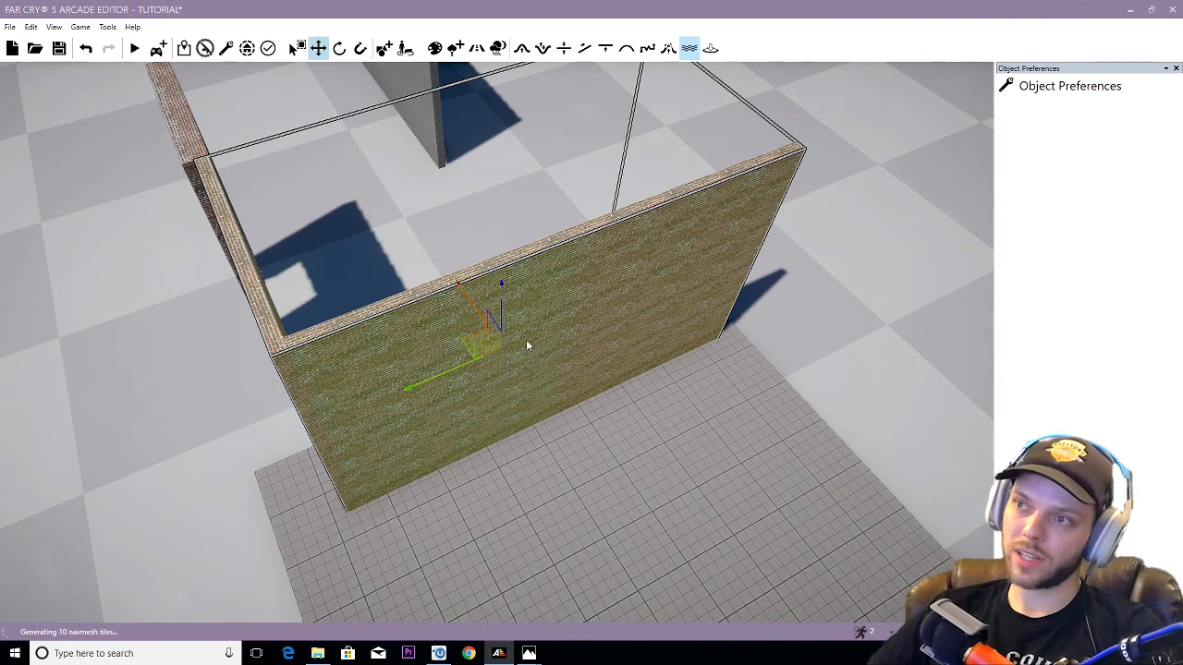
left_click(340, 48)
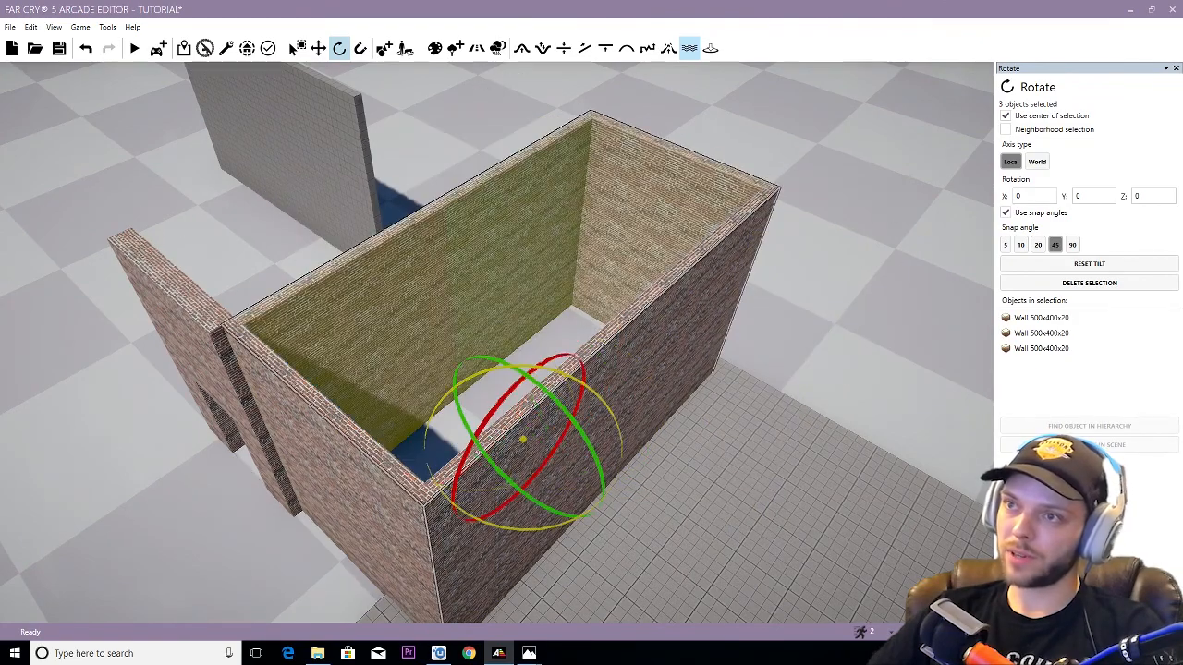
left_click(318, 48)
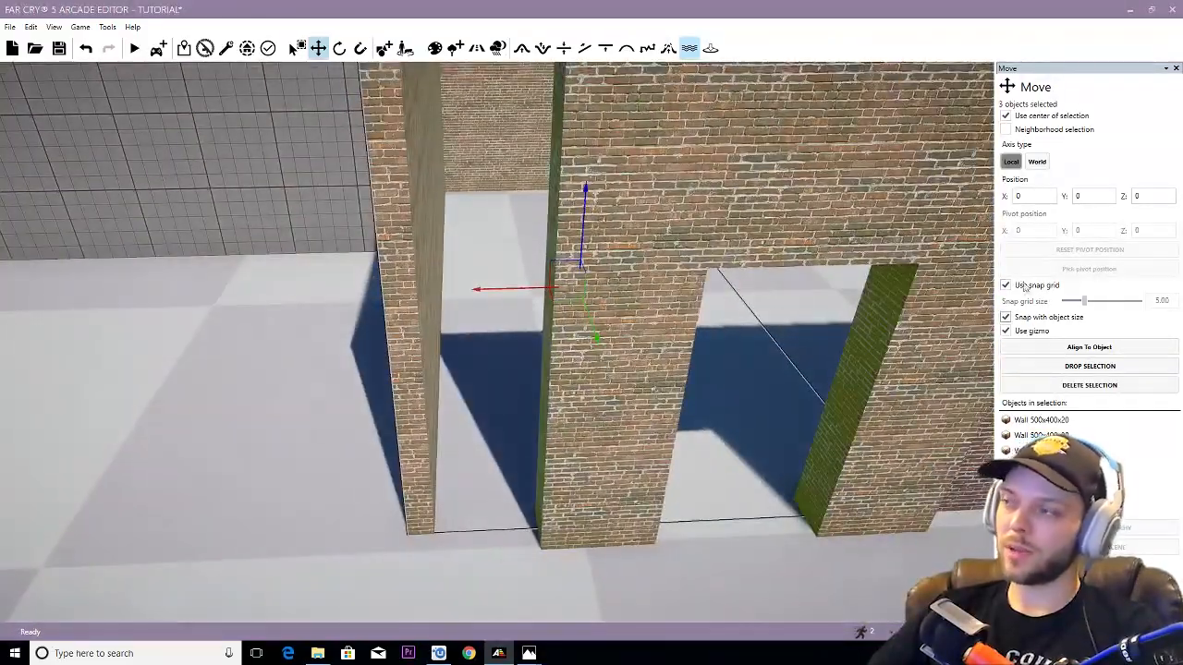
Step: Slide the upright walls together with grid snapping into a closed box at the doorway wall
left_click(1005, 285)
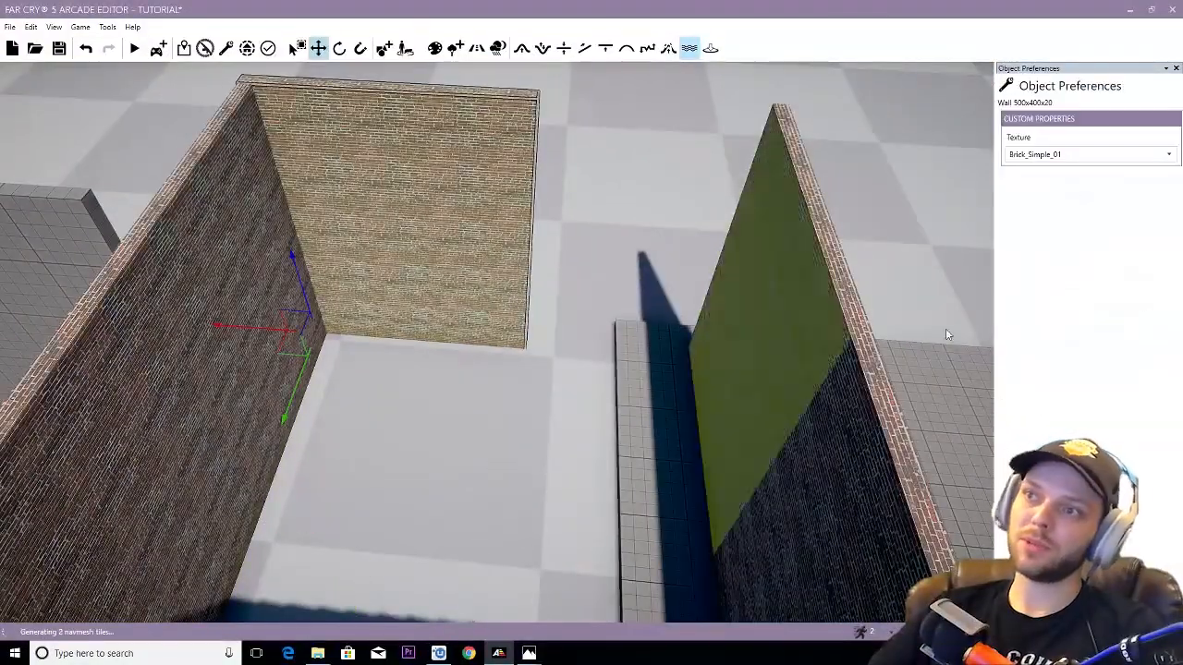
left_click(317, 48)
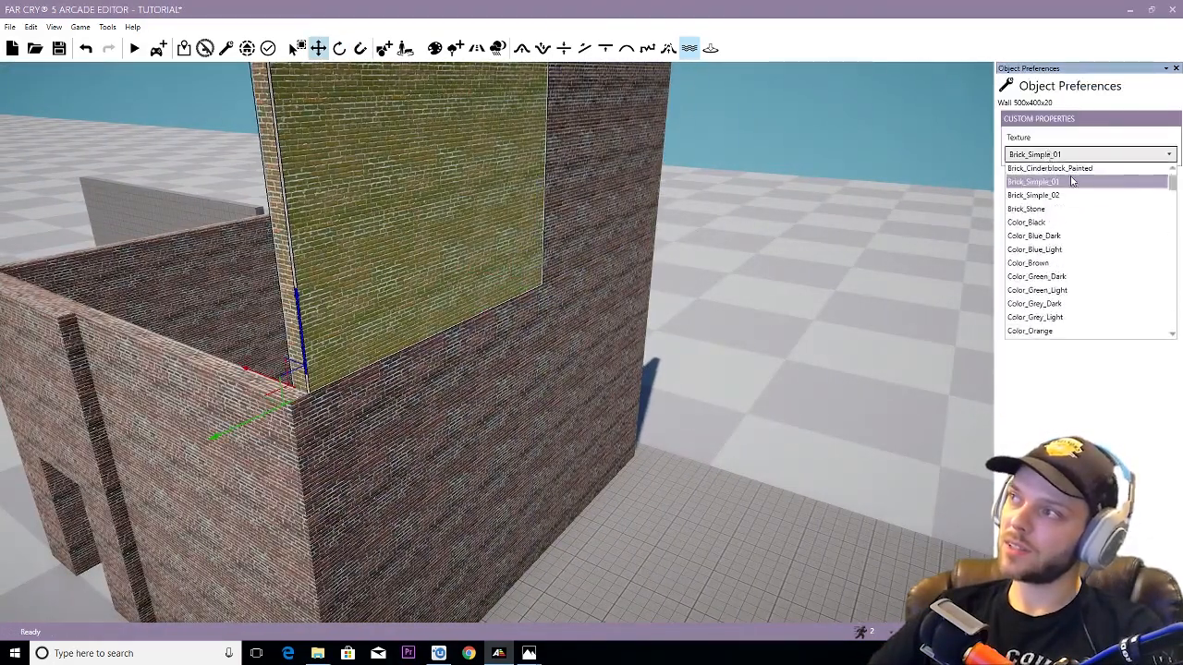
Step: Give the extra wall piece a Roof_Slate texture from the Object Preferences list
scroll("down", 3)
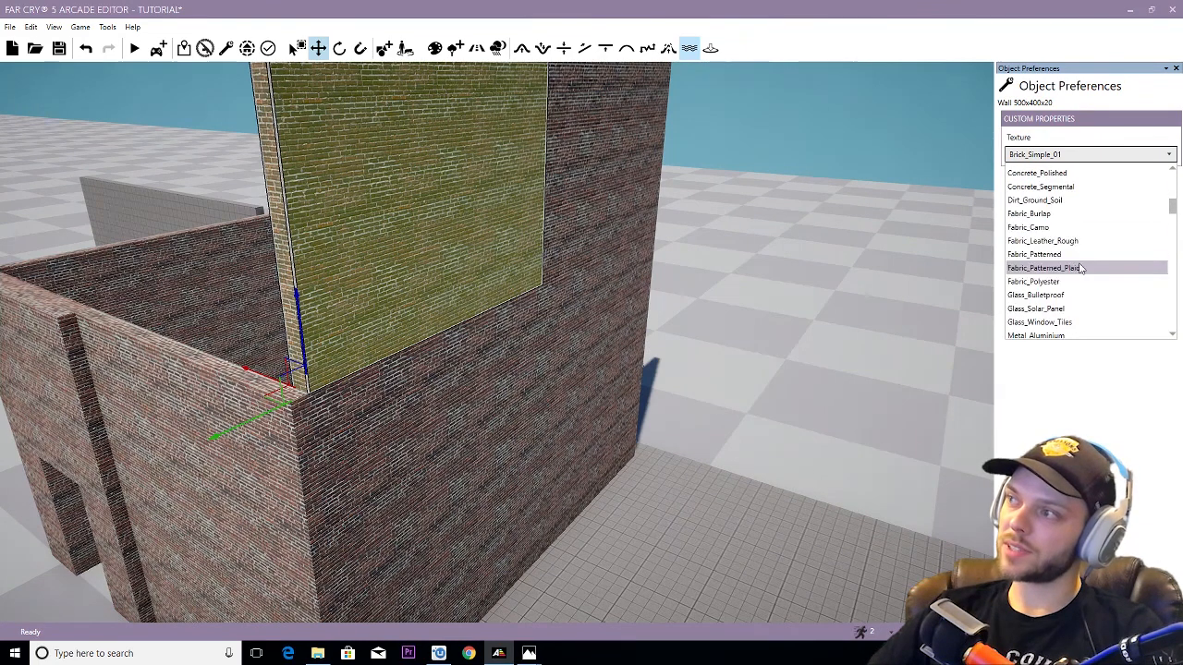
mouse_move(1076, 228)
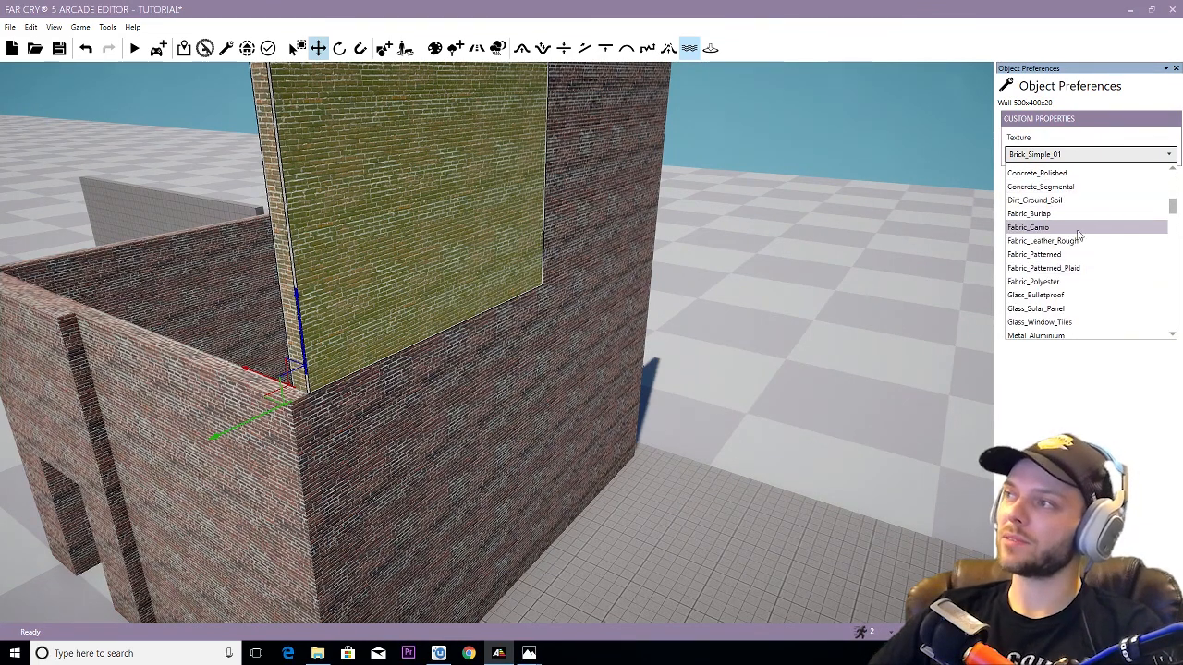
scroll("down", 3)
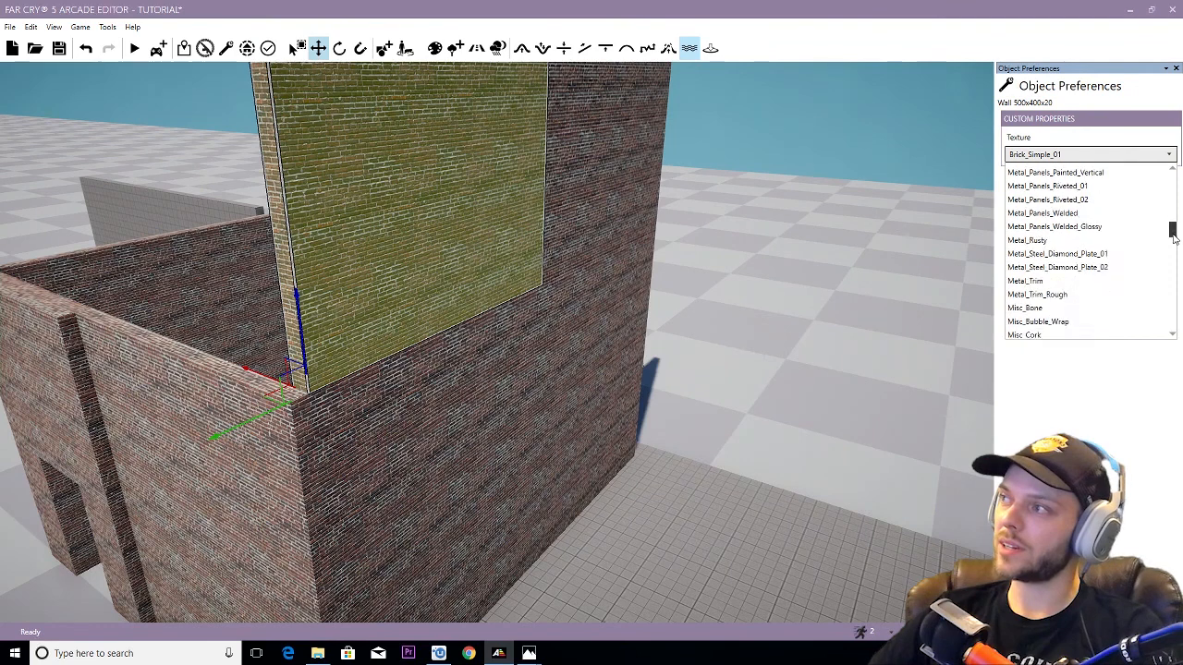
scroll("down", 3)
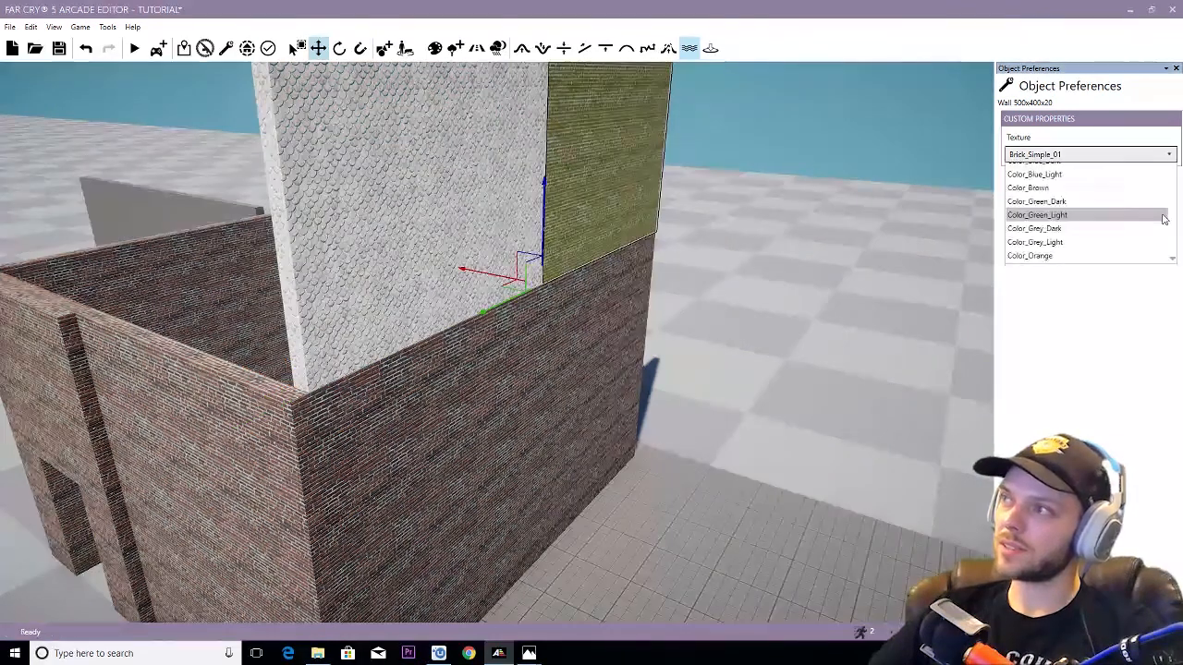
scroll("down", 3)
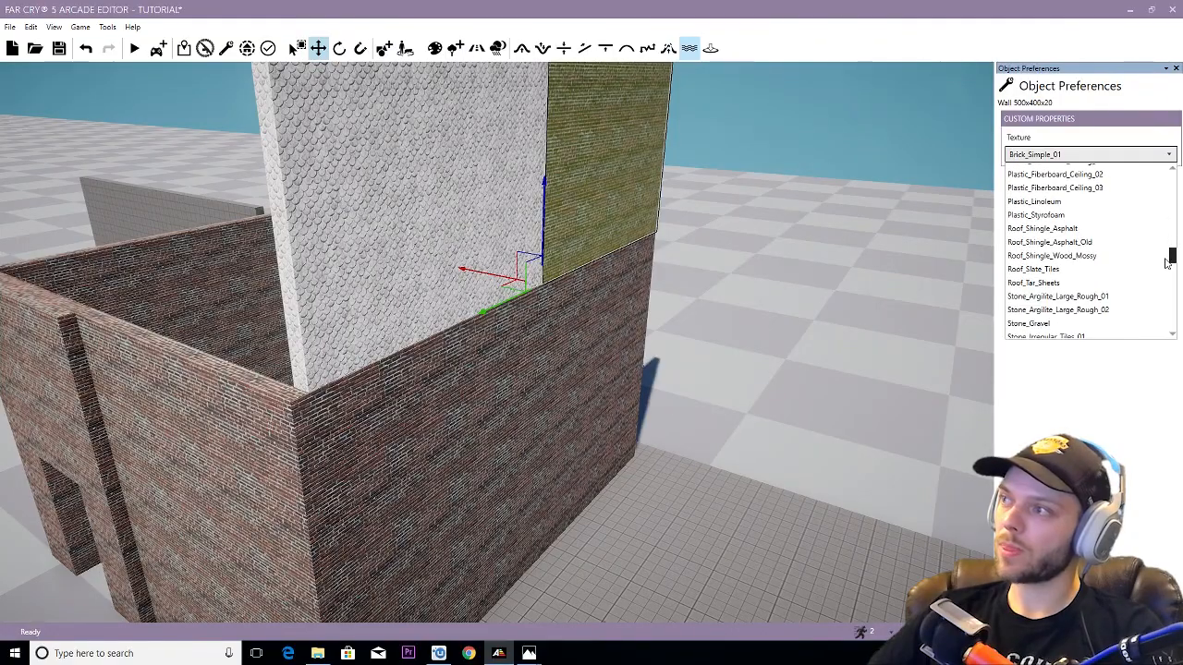
left_click(1033, 270)
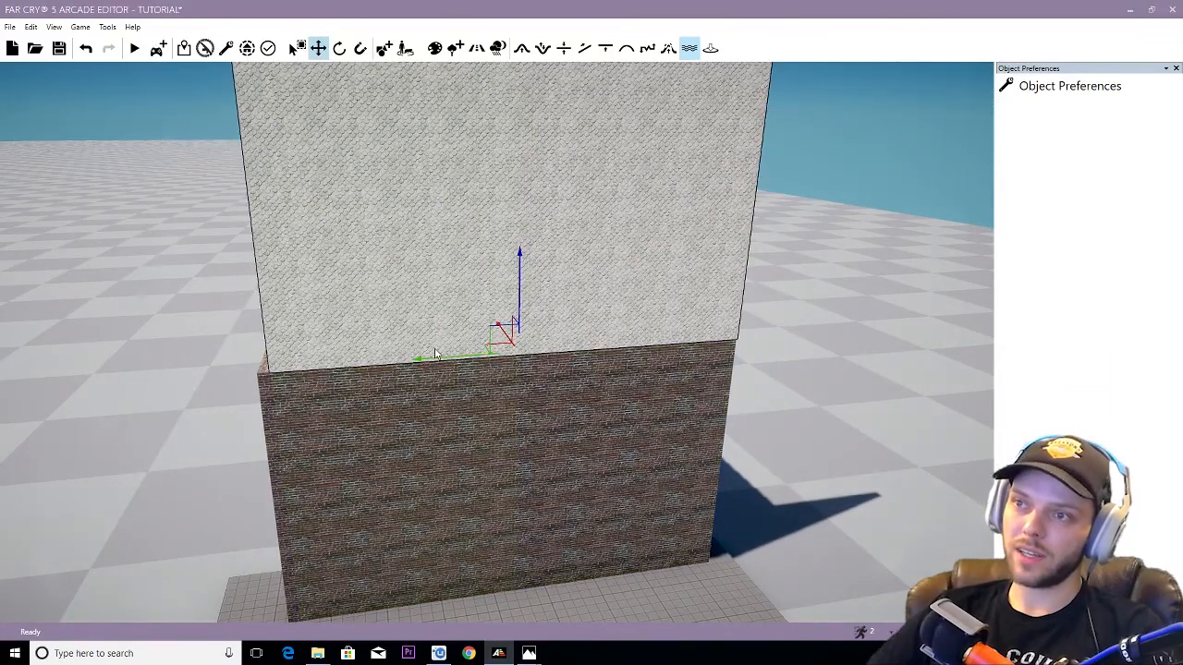
Step: Raise the grey slate panel above the brick walls as a roof panel with grid snapping
left_click(318, 48)
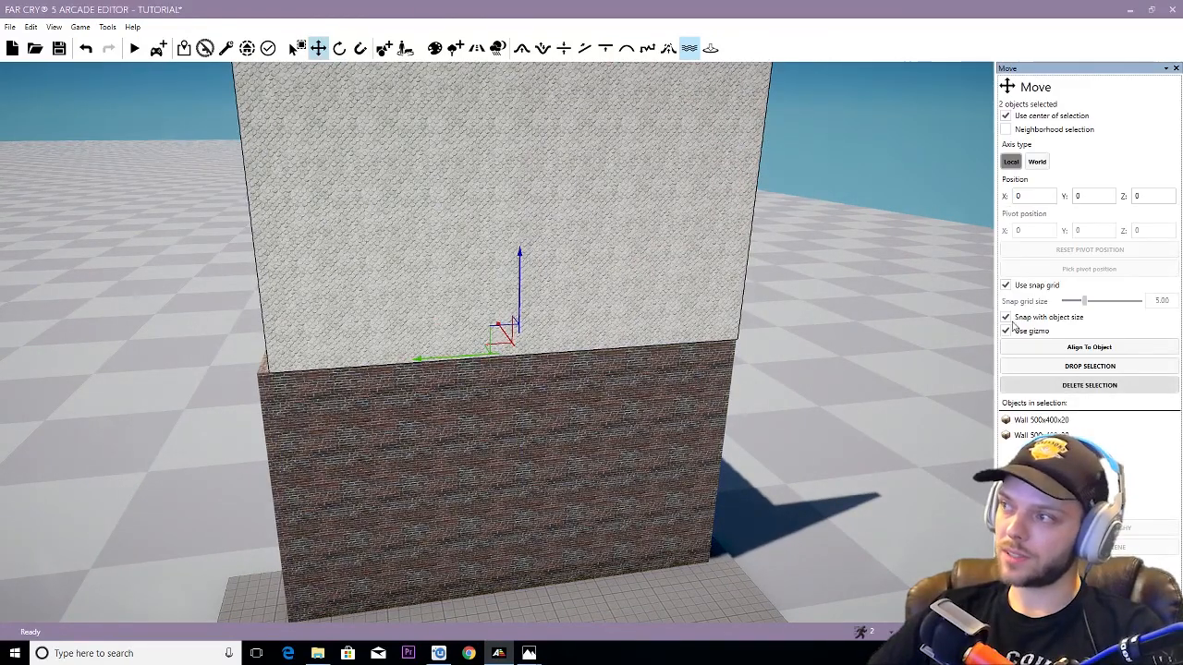
left_click(1005, 285)
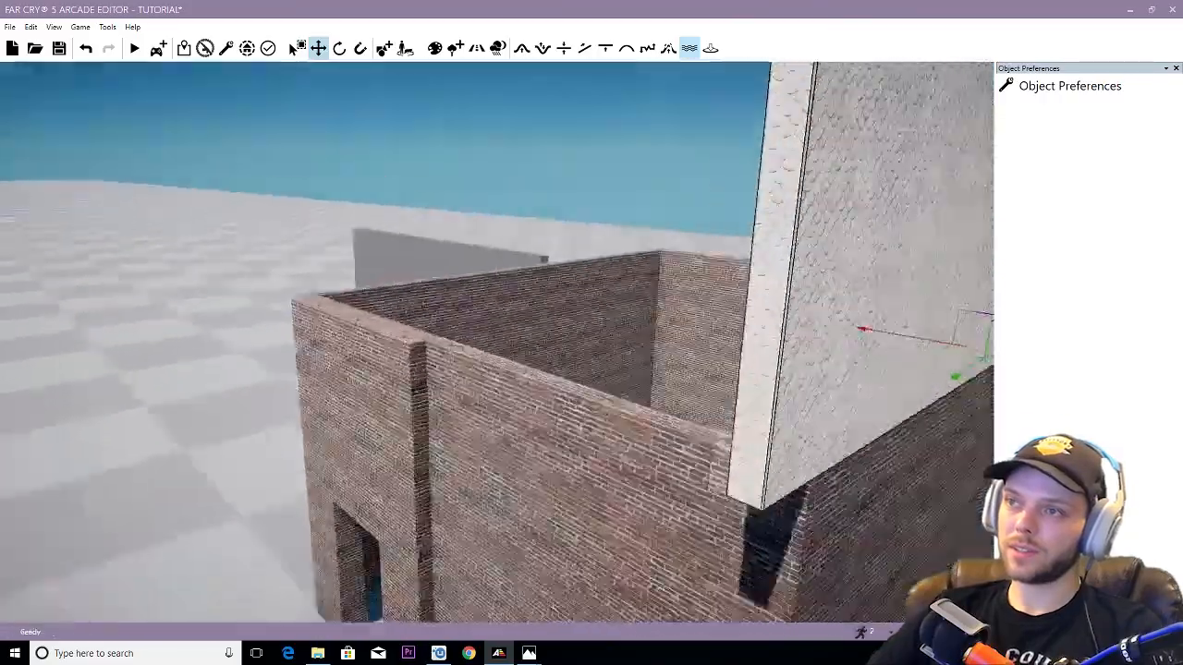
Step: Tilt the two slate panels with snap angles and move them to meet at a ridge over the walls
left_click(338, 48)
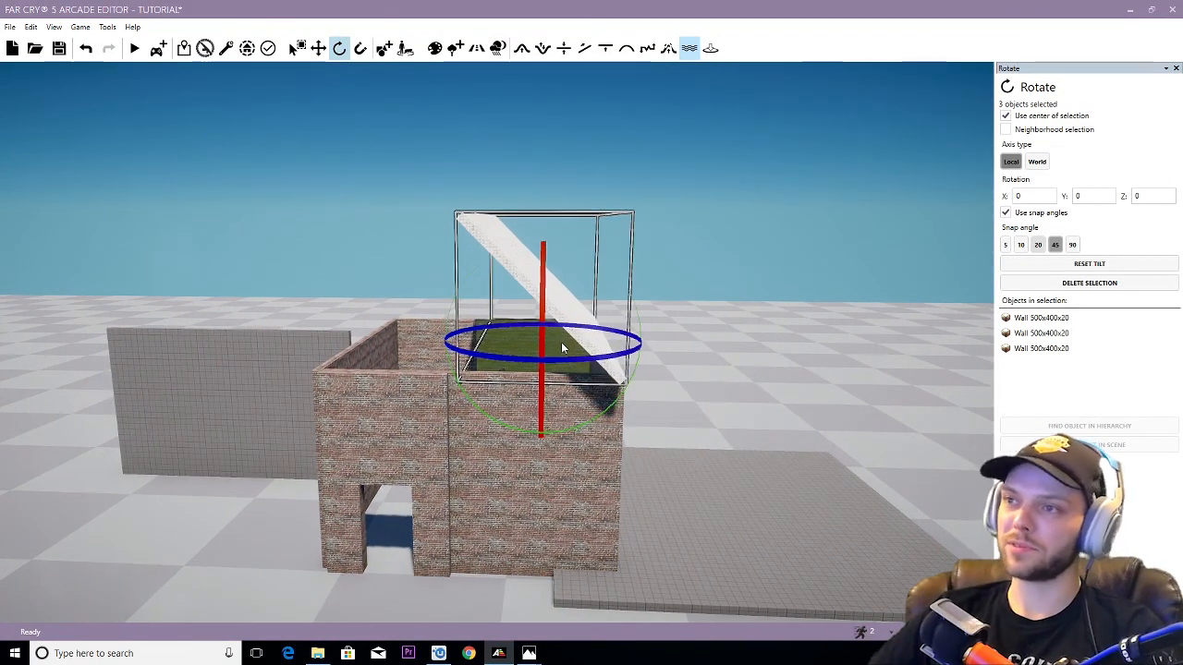
left_click(318, 48)
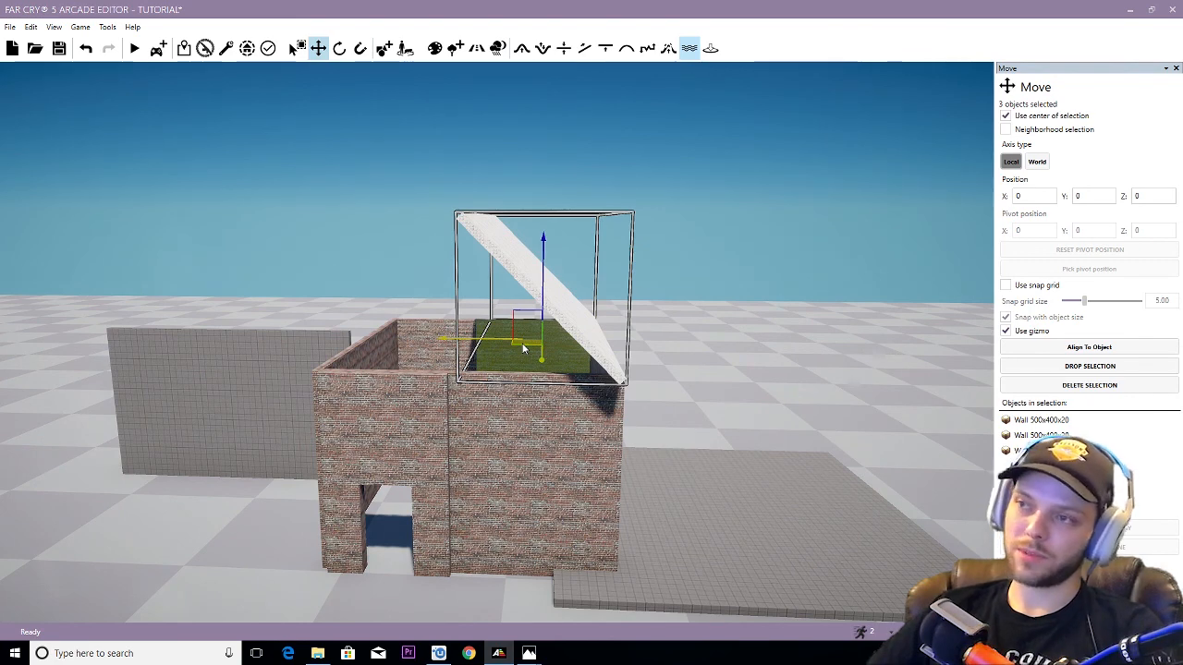
left_click(338, 48)
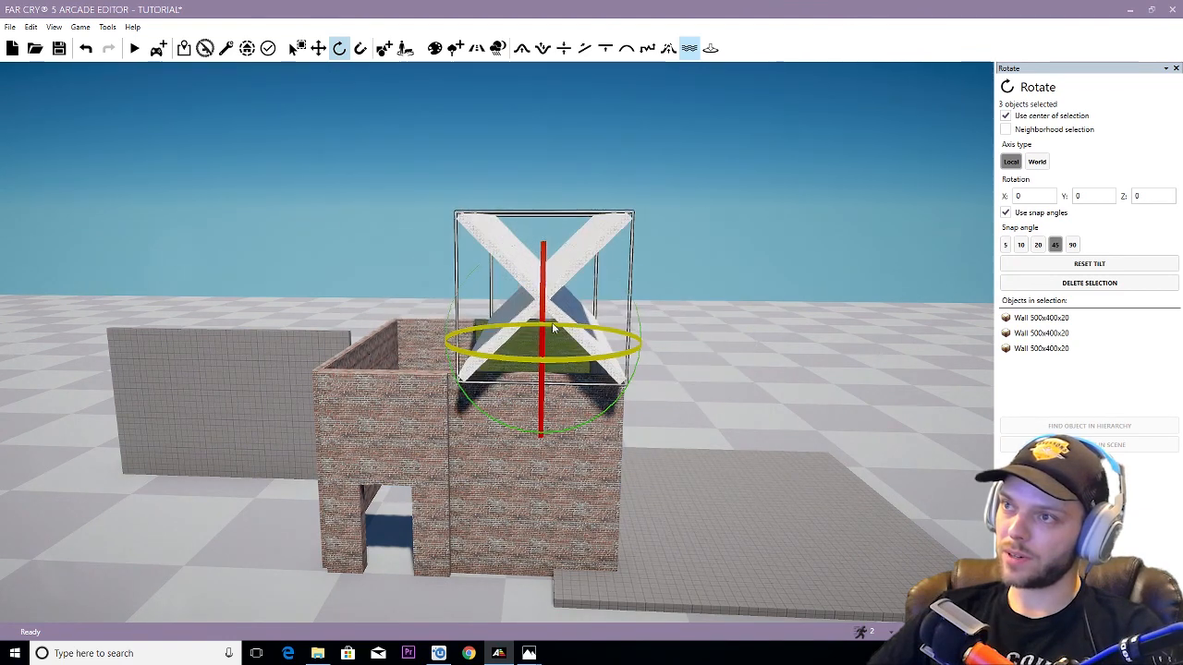
left_click(318, 48)
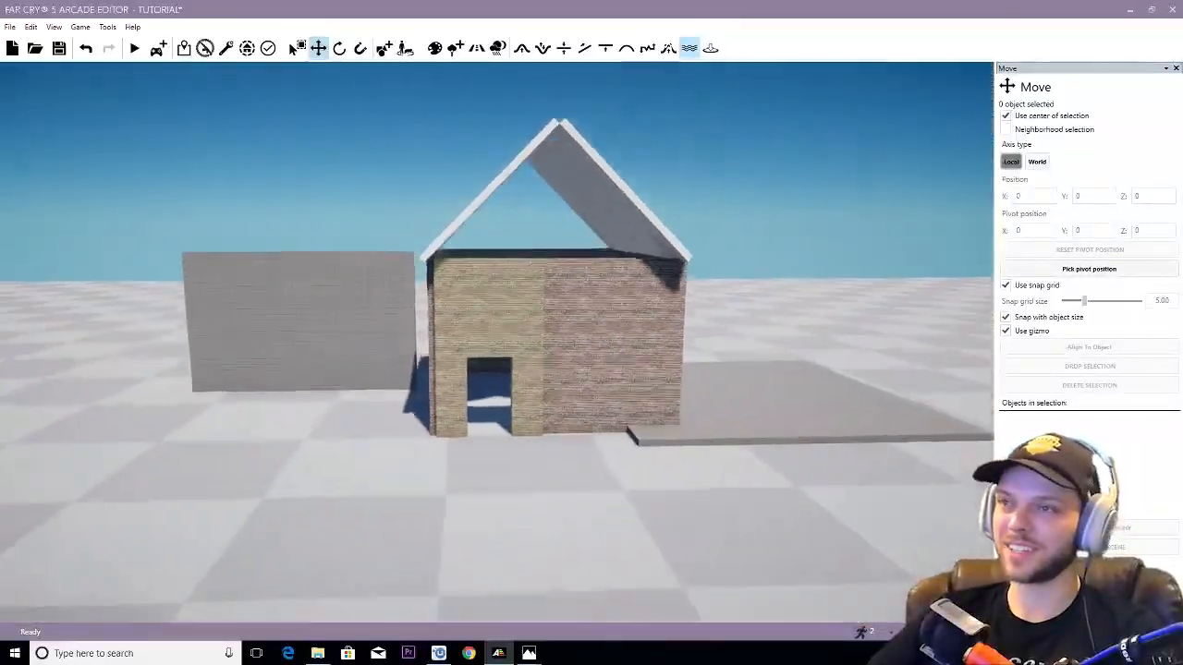
left_click(338, 48)
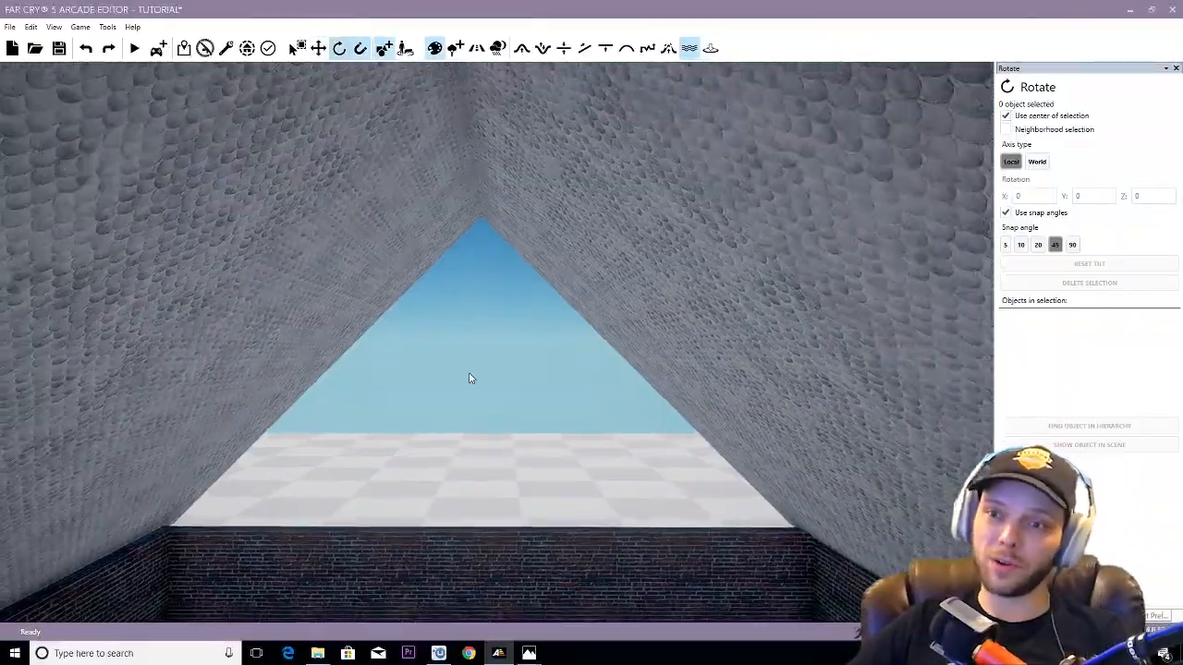